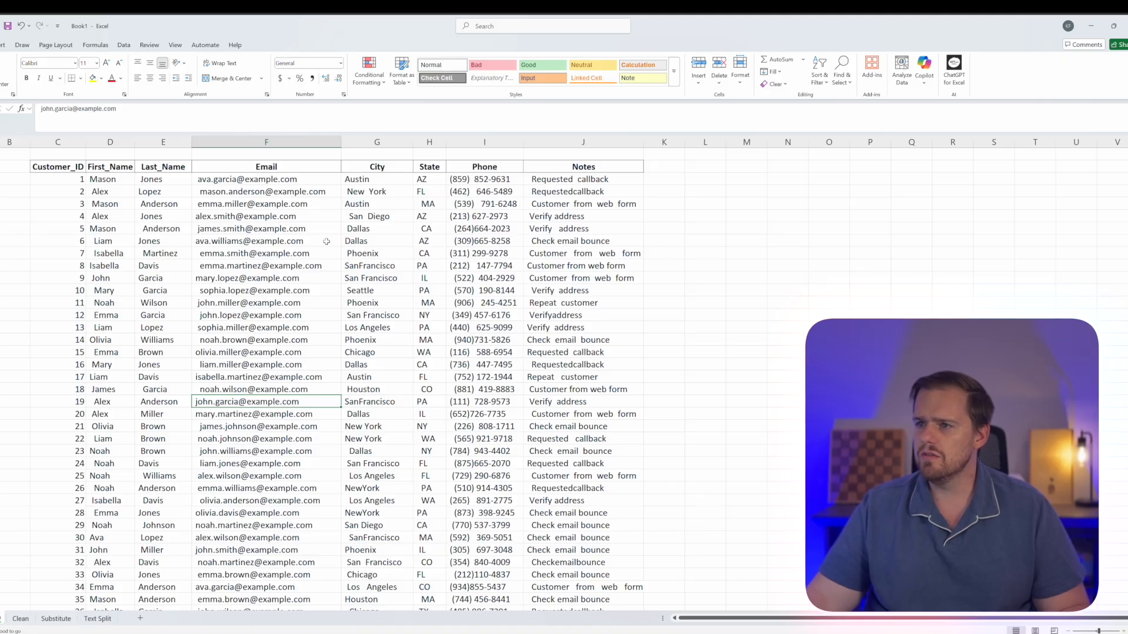
mouse_move(341, 242)
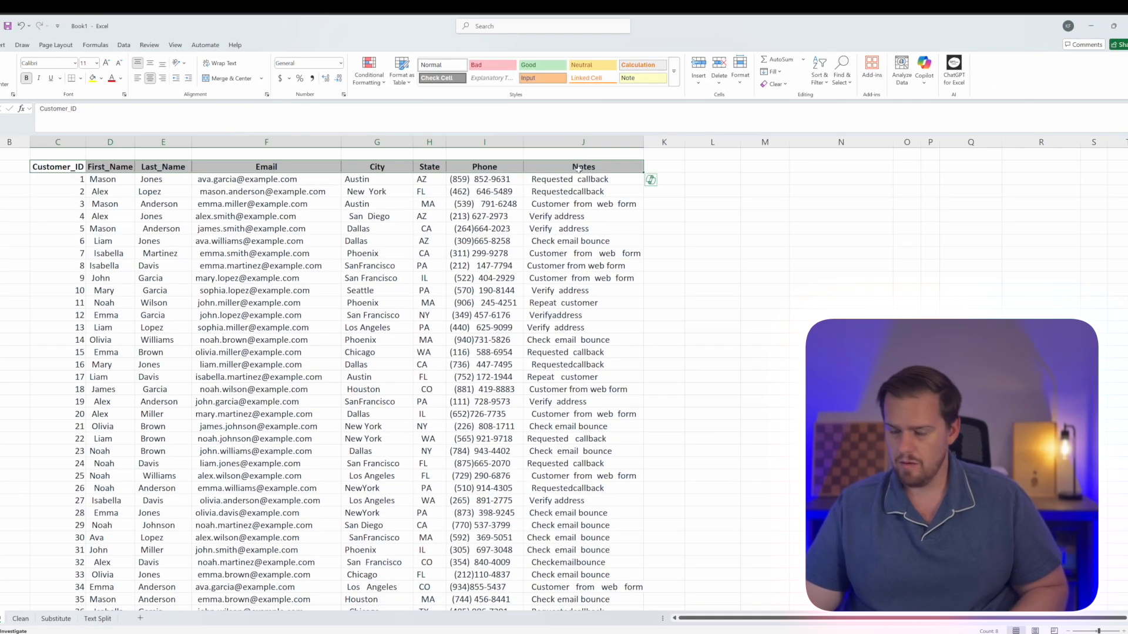
- Paste the copied header row starting in column L and select the cell below Customer_ID
click(712, 166)
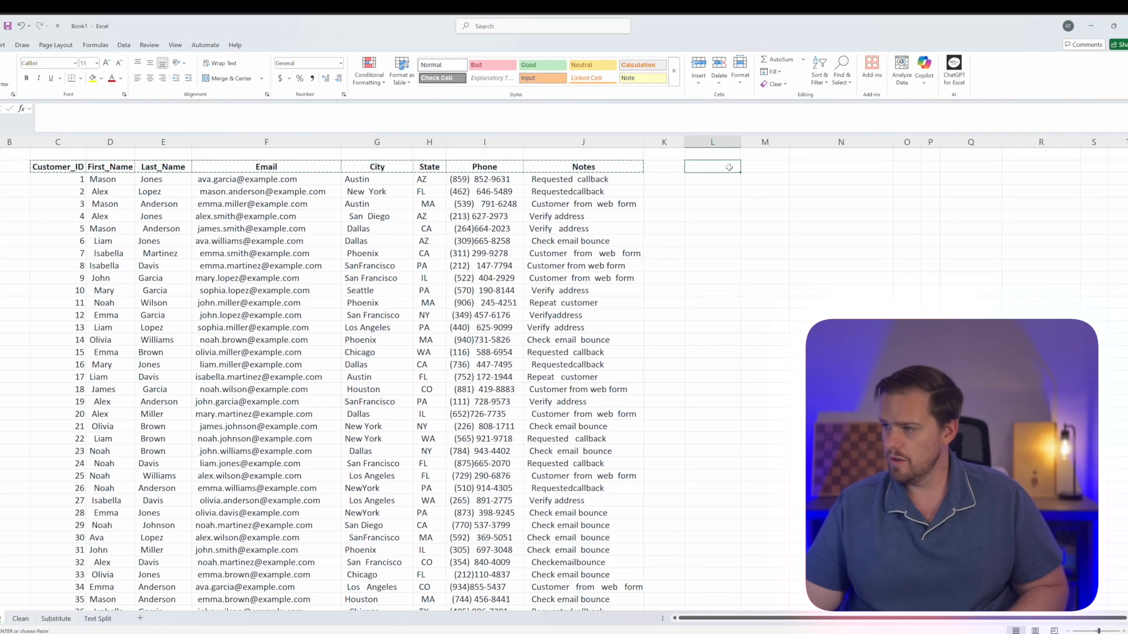
key(ctrl+v)
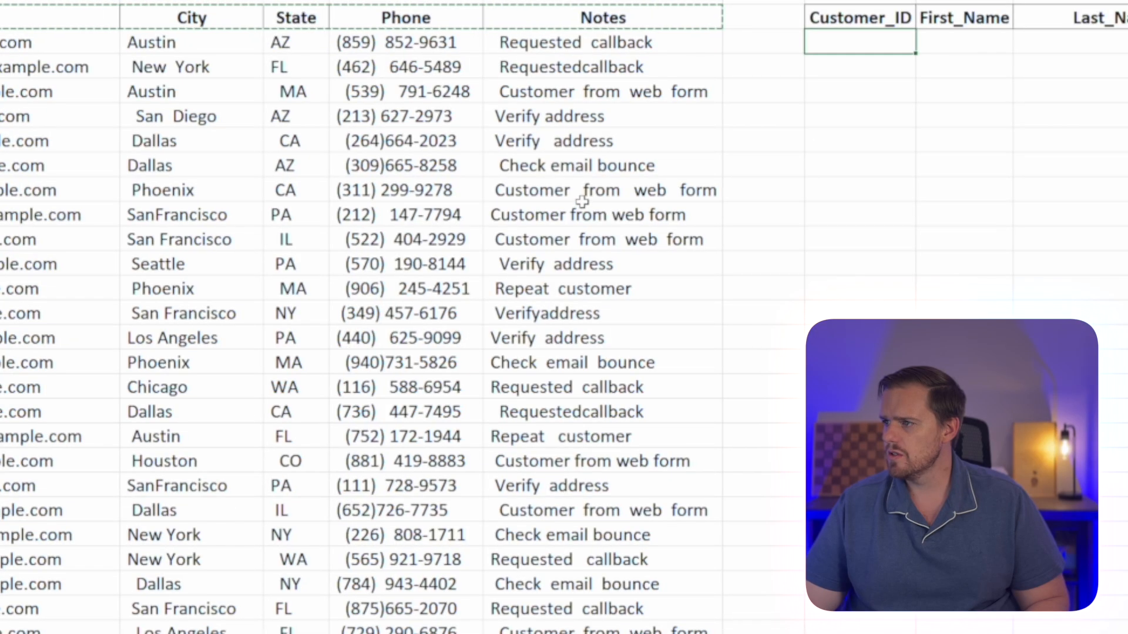
click(600, 190)
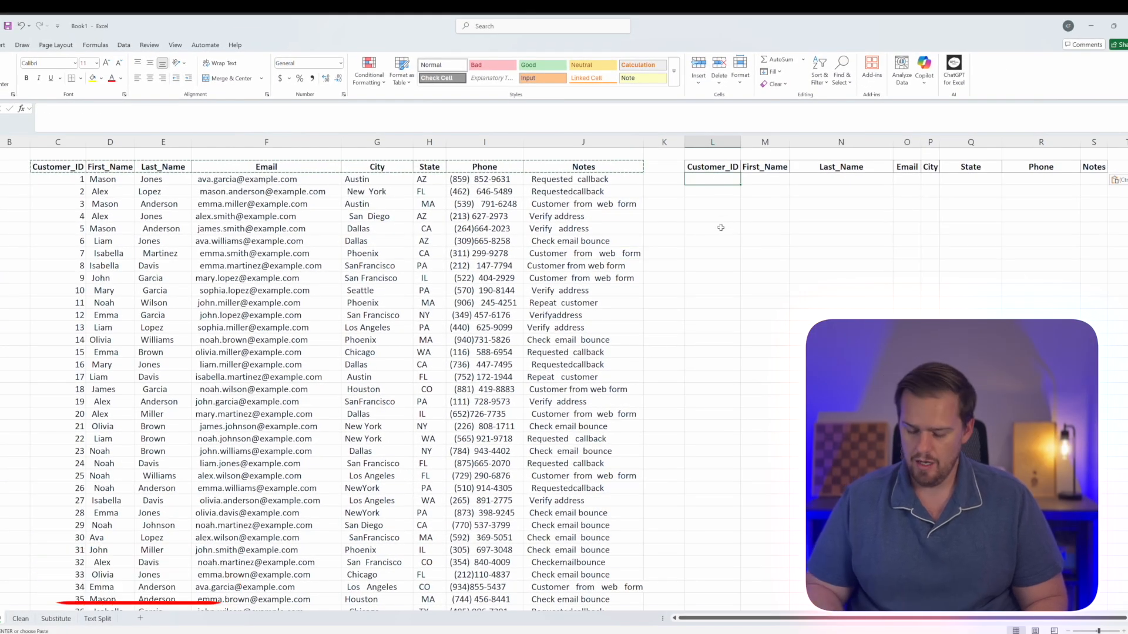
- Enter =TRIM on the first Customer_ID, then fill it across to Notes and down the table
text(=TRIM()
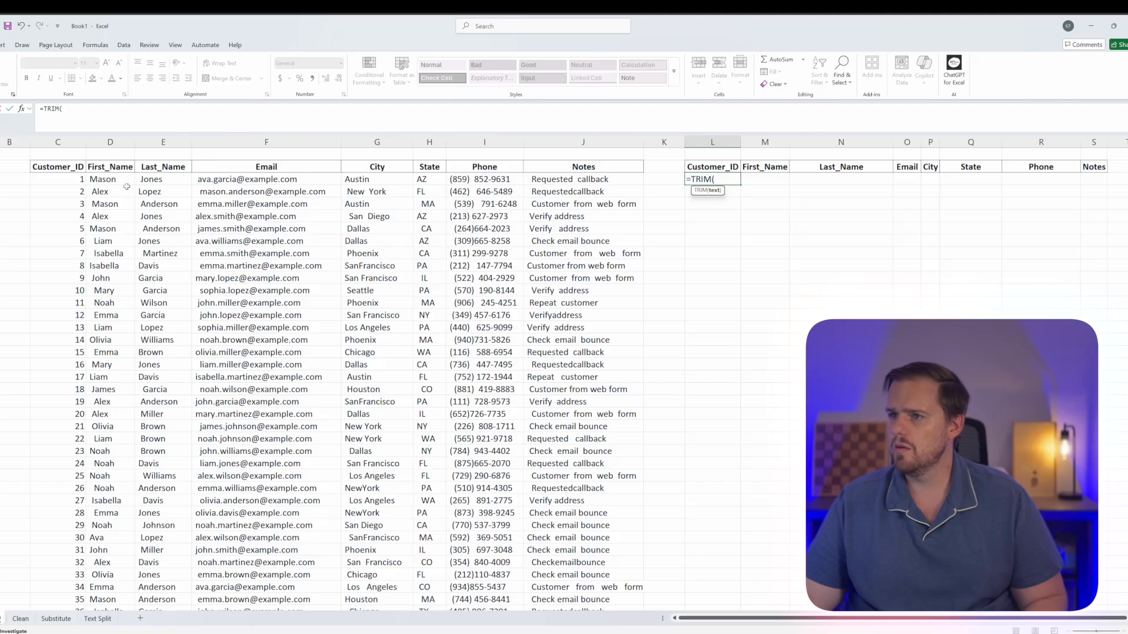
key(Enter)
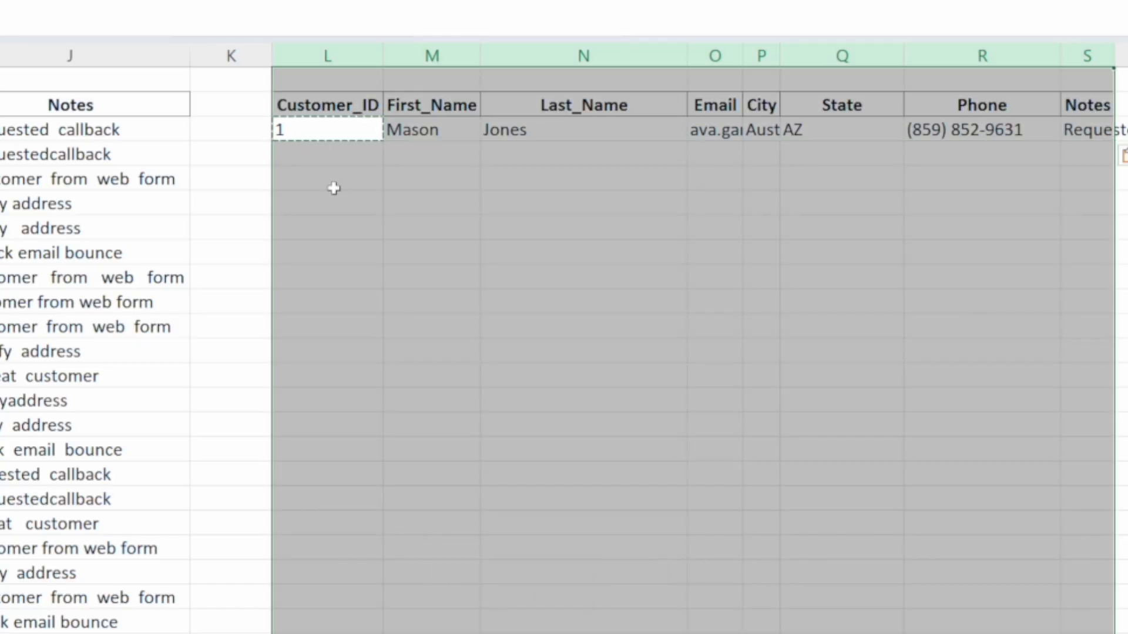
key(alt)
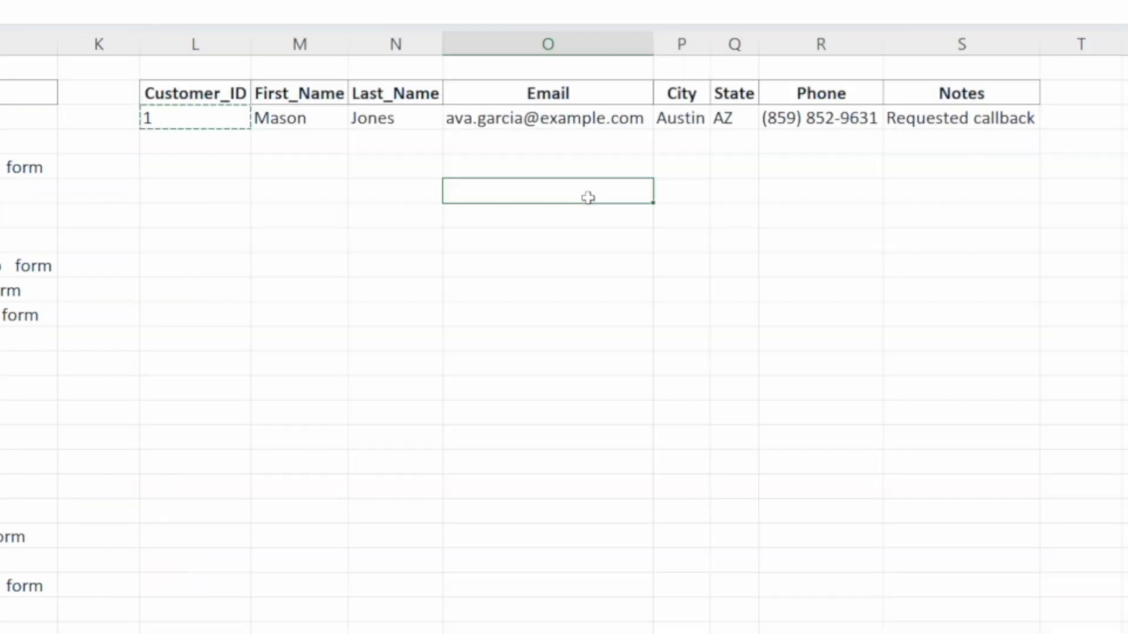
mouse_move(352, 180)
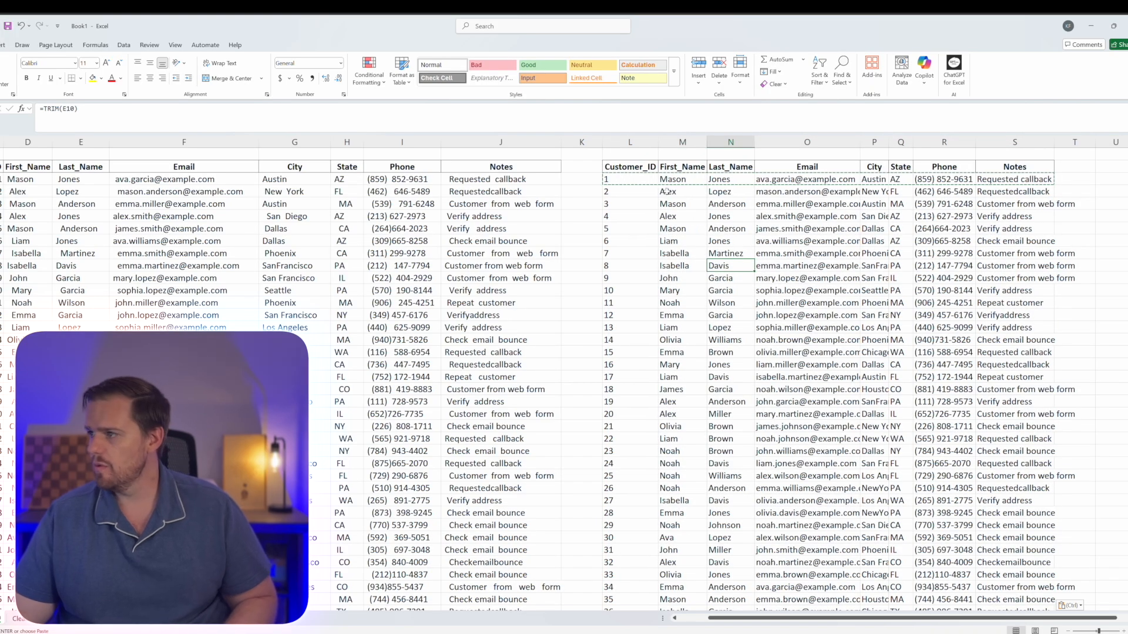
key(Ctrl+Space)
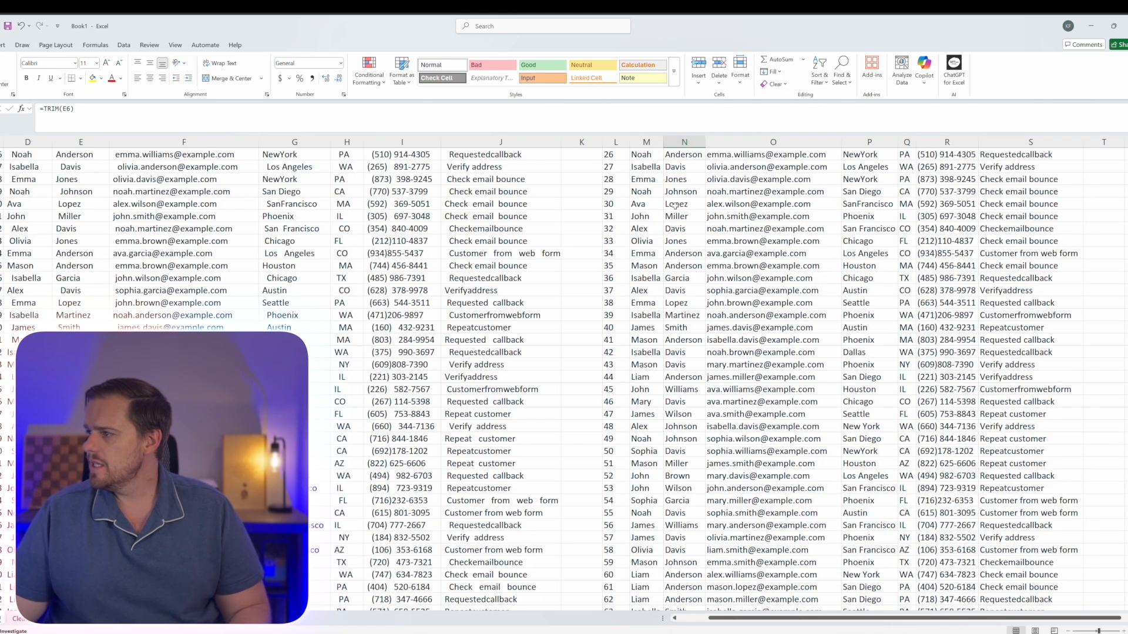
scroll(up, 3)
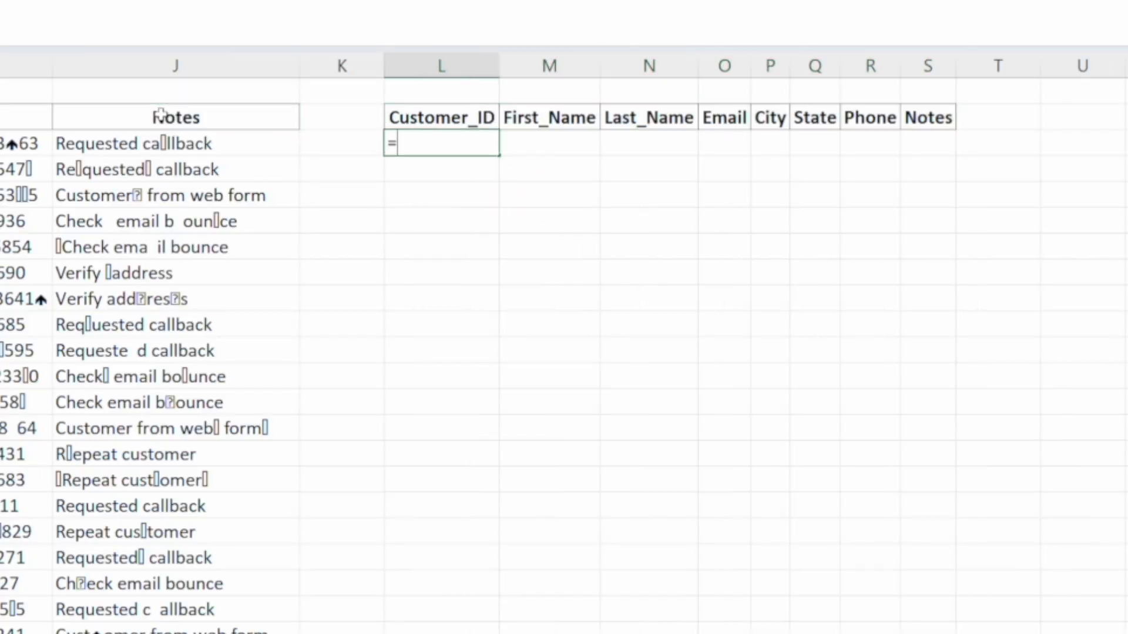
- Enter =CLEAN(K3) under Customer_ID, fill it across to Notes, and autofit the columns
text(=CLEAN(K3)
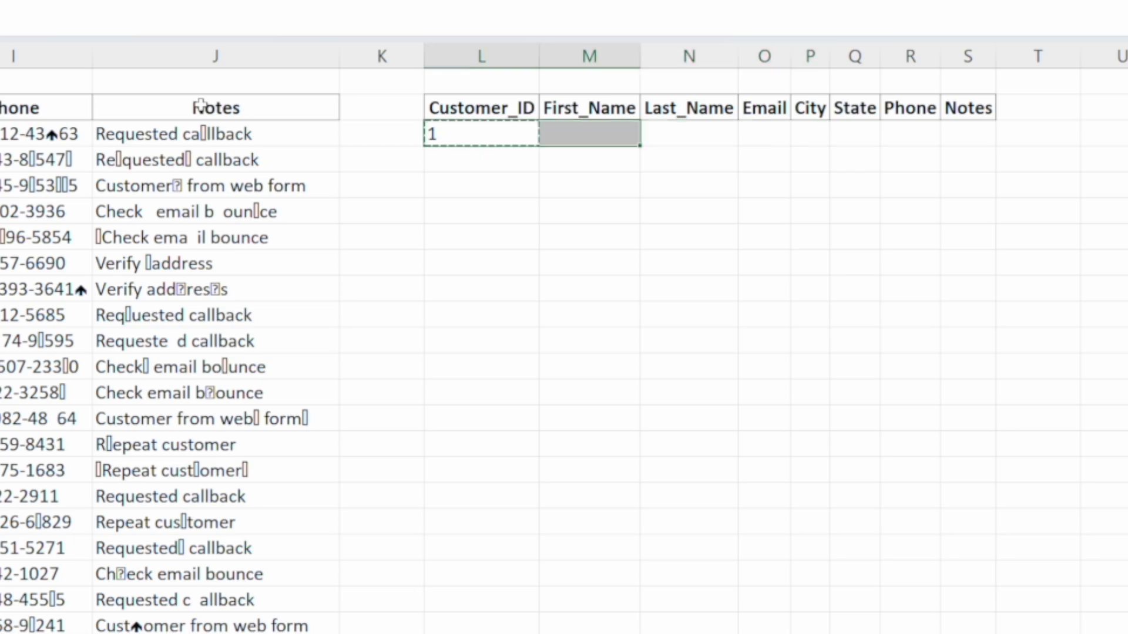
key(Ctrl+R)
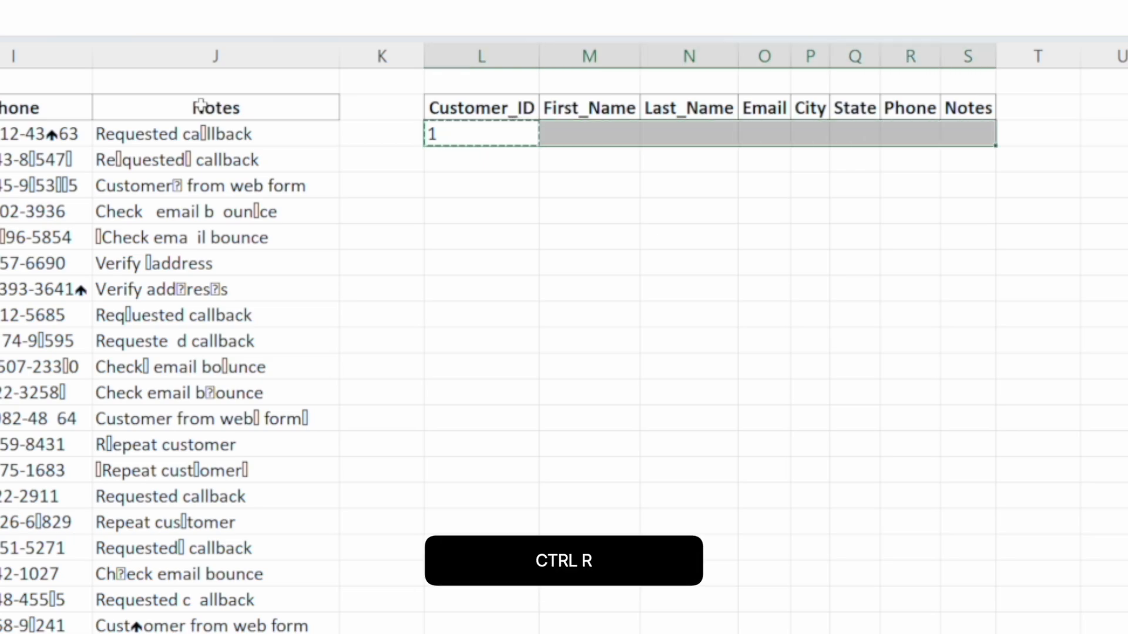
key(Ctrl+R)
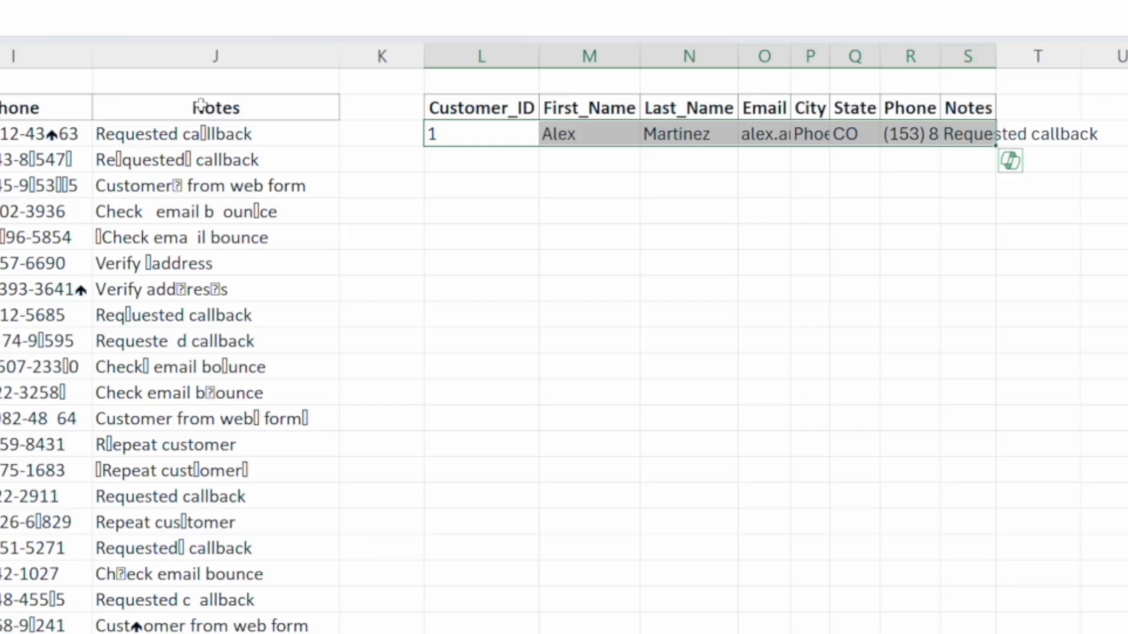
key(Ctrl+Space)
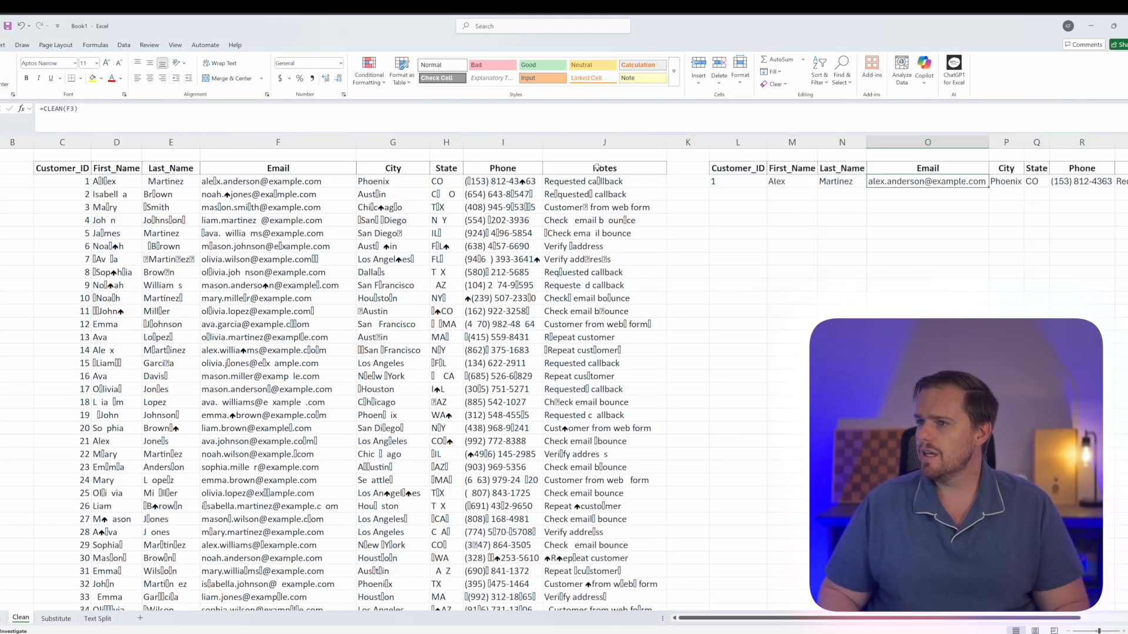
click(502, 181)
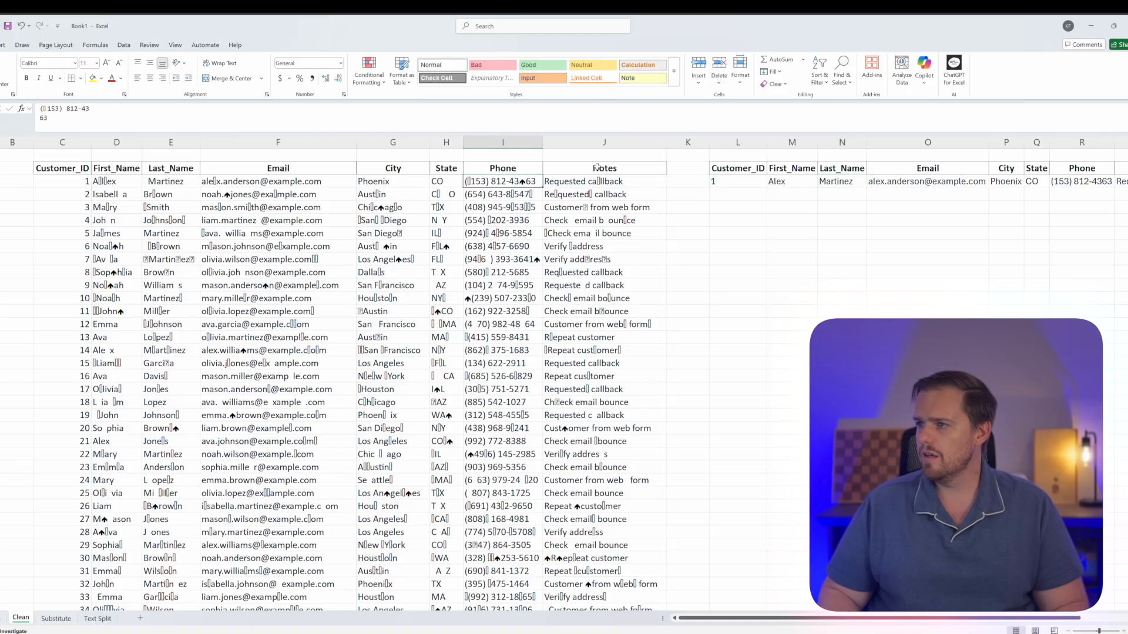
click(165, 181)
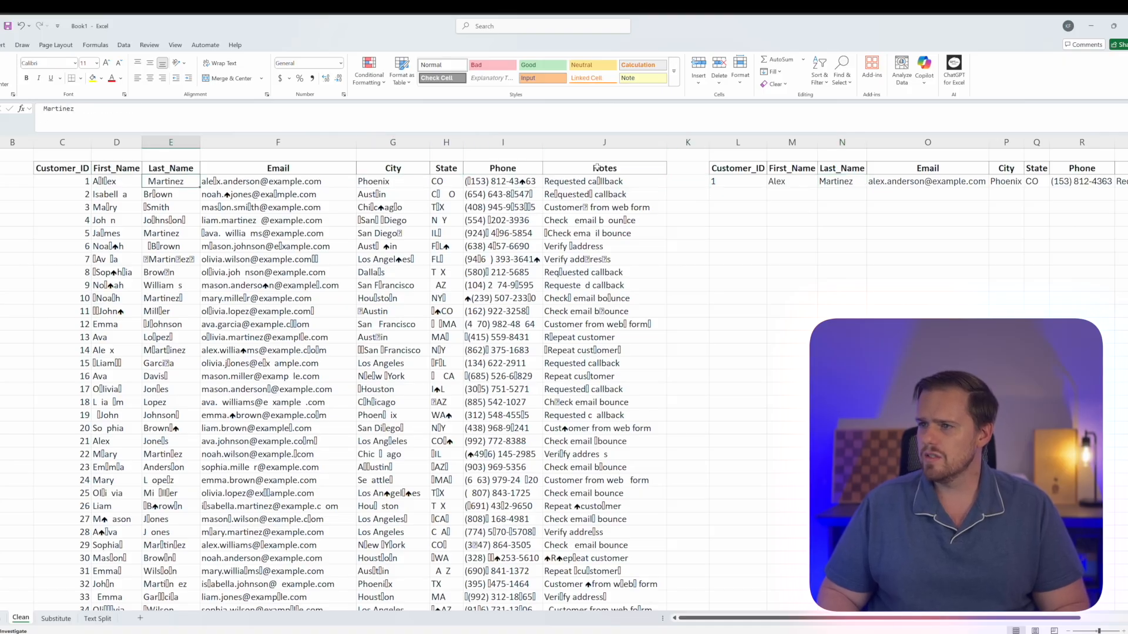
click(278, 207)
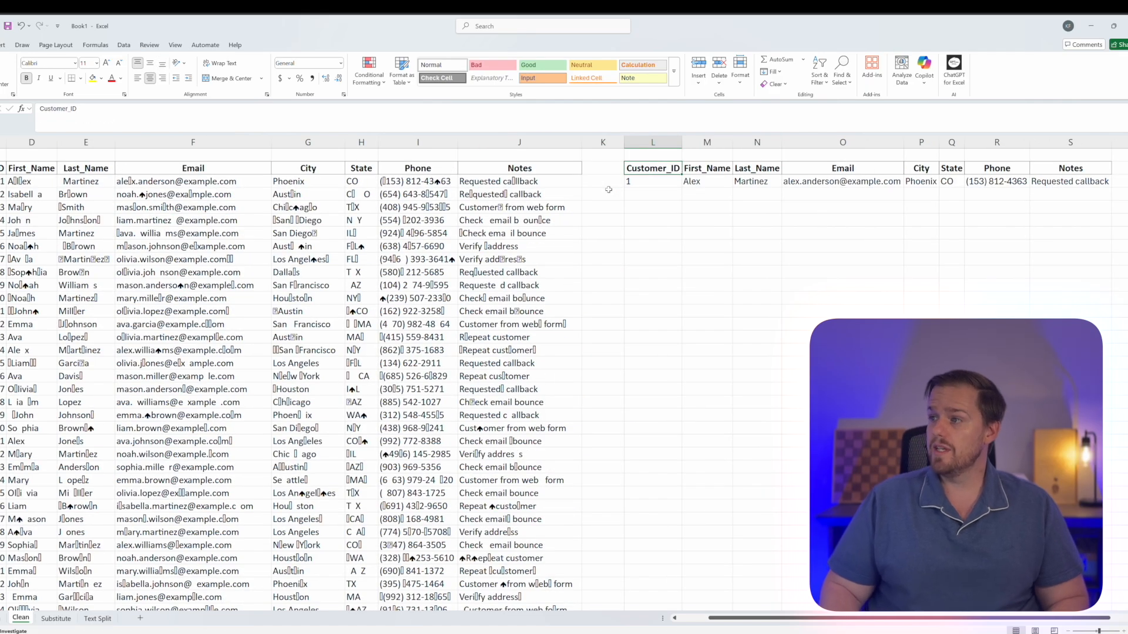
- Copy the first CLEAN formula row down to the last customer row
click(652, 181)
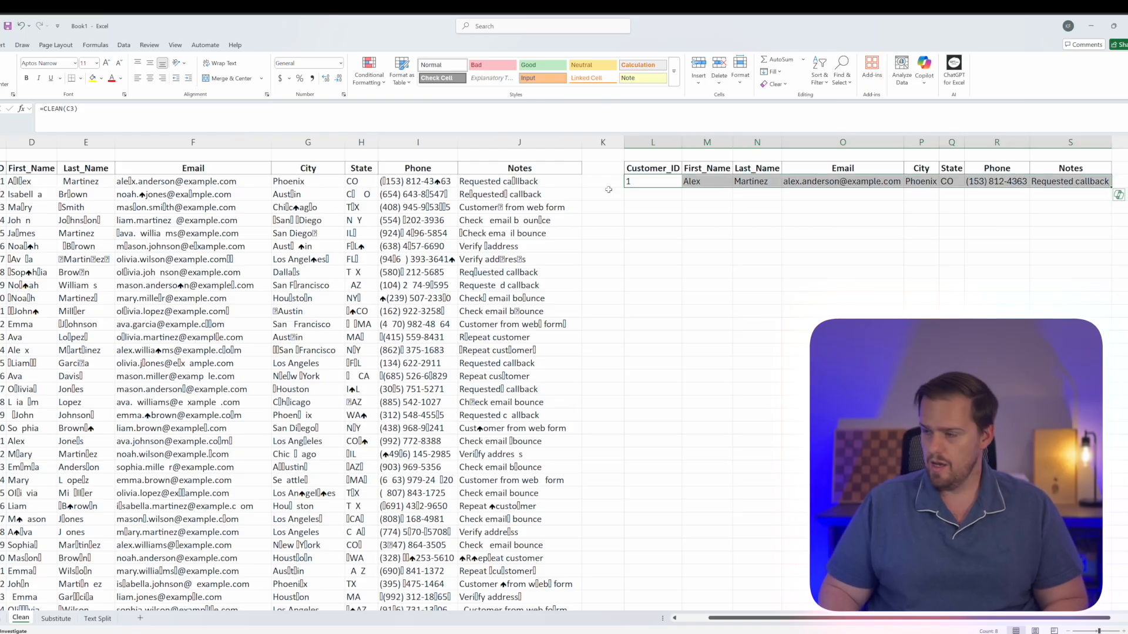
key(ctrl+c)
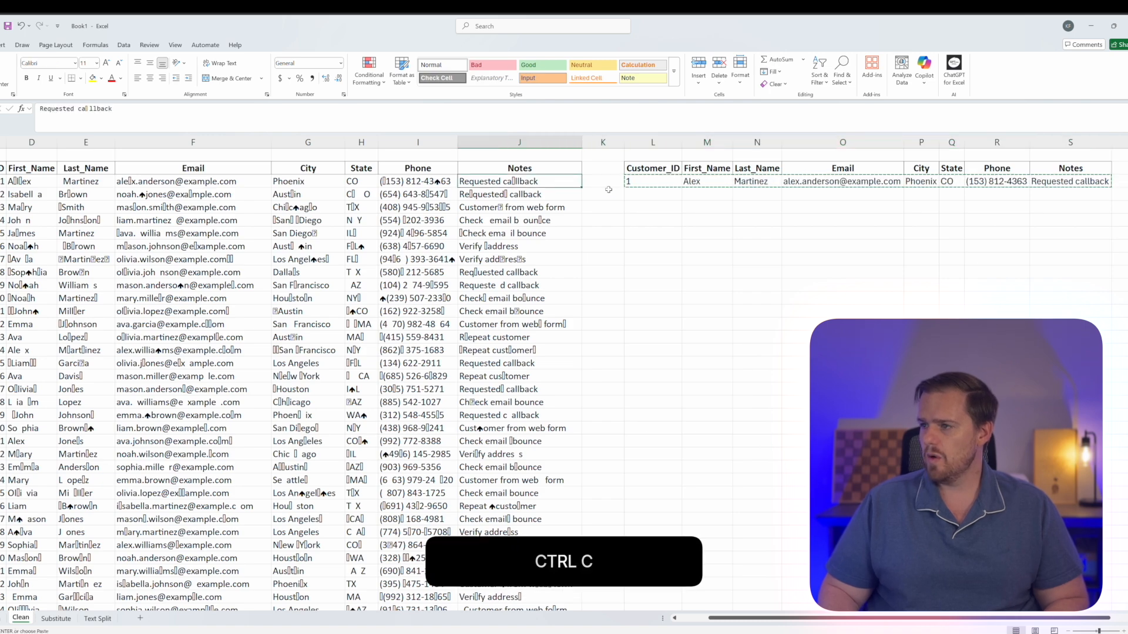
scroll(down, 3)
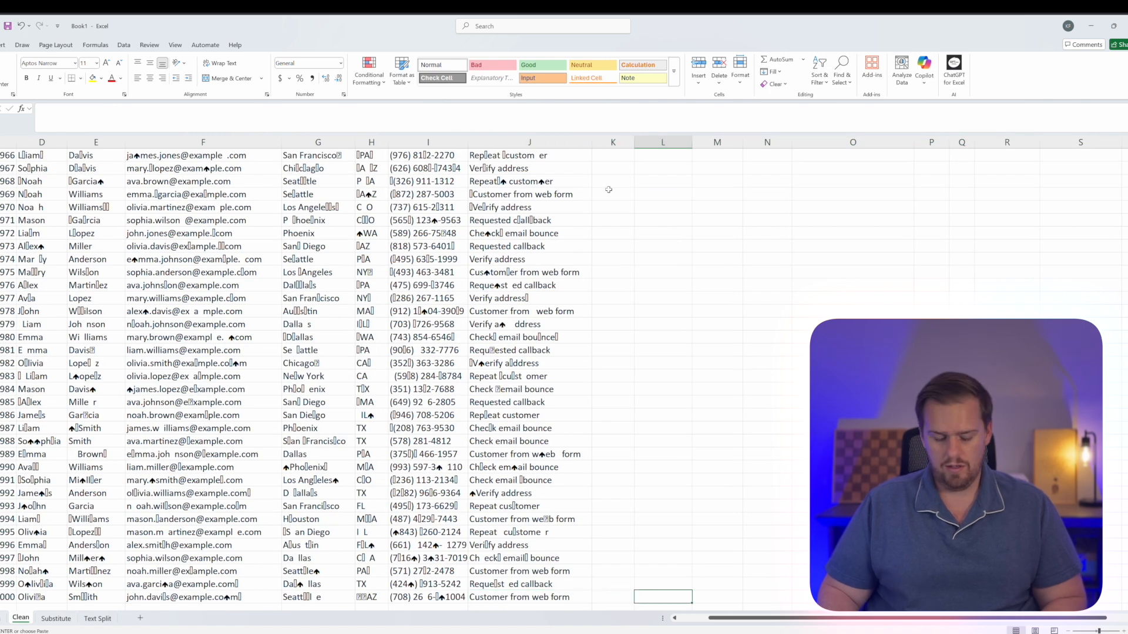
key(ctrl+v)
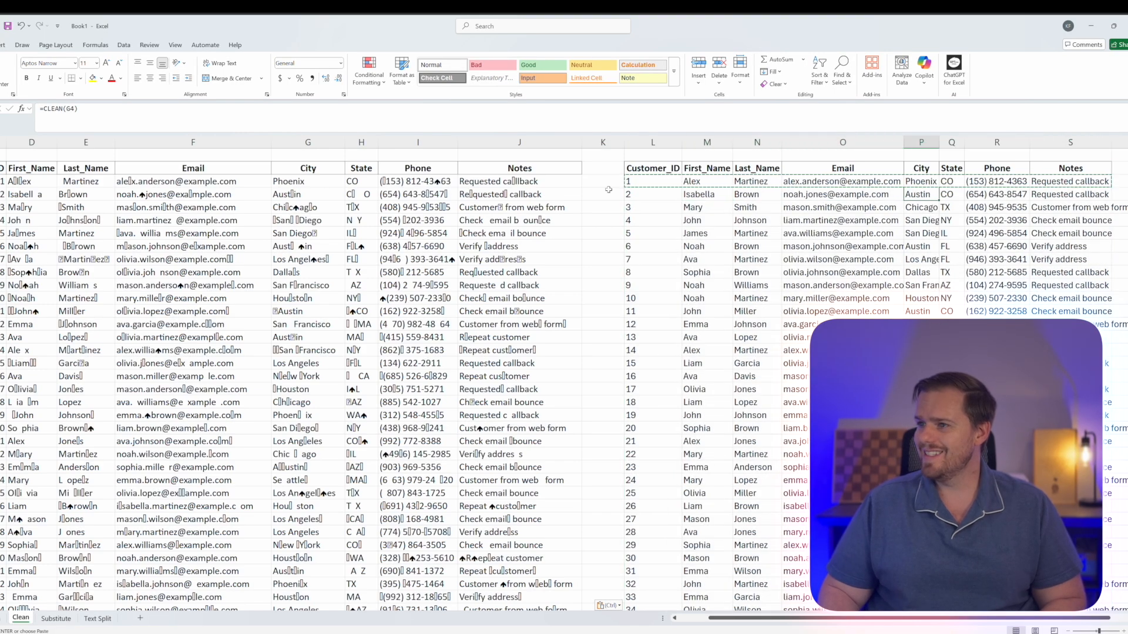
- Compare a garbled note with a cleaned first name and refit the result column widths
click(519, 234)
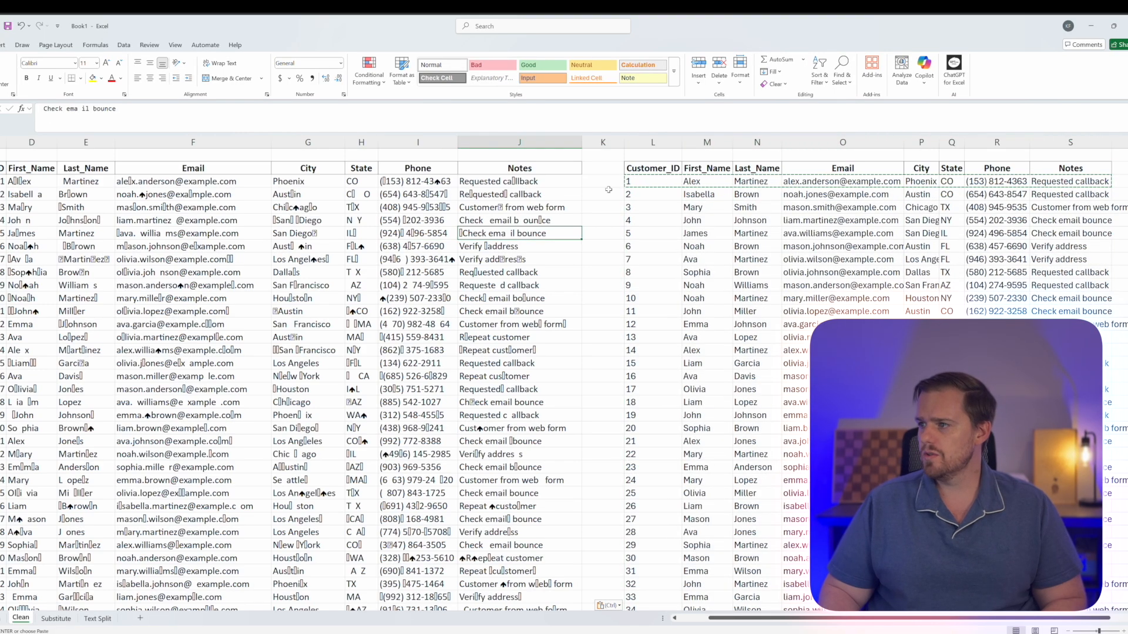
click(706, 233)
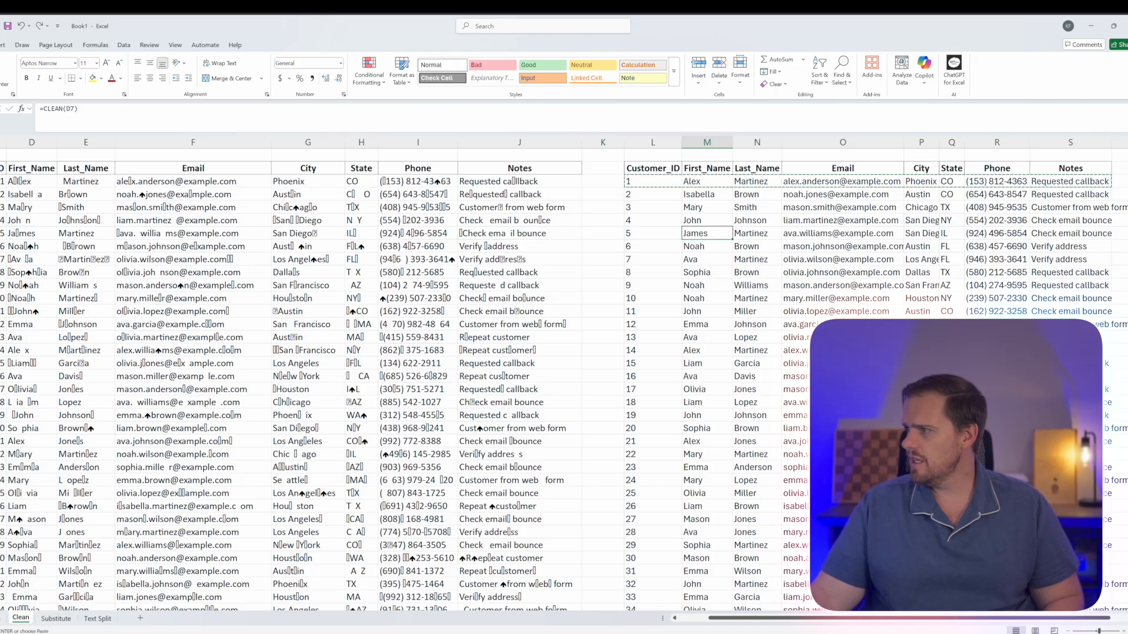
click(653, 168)
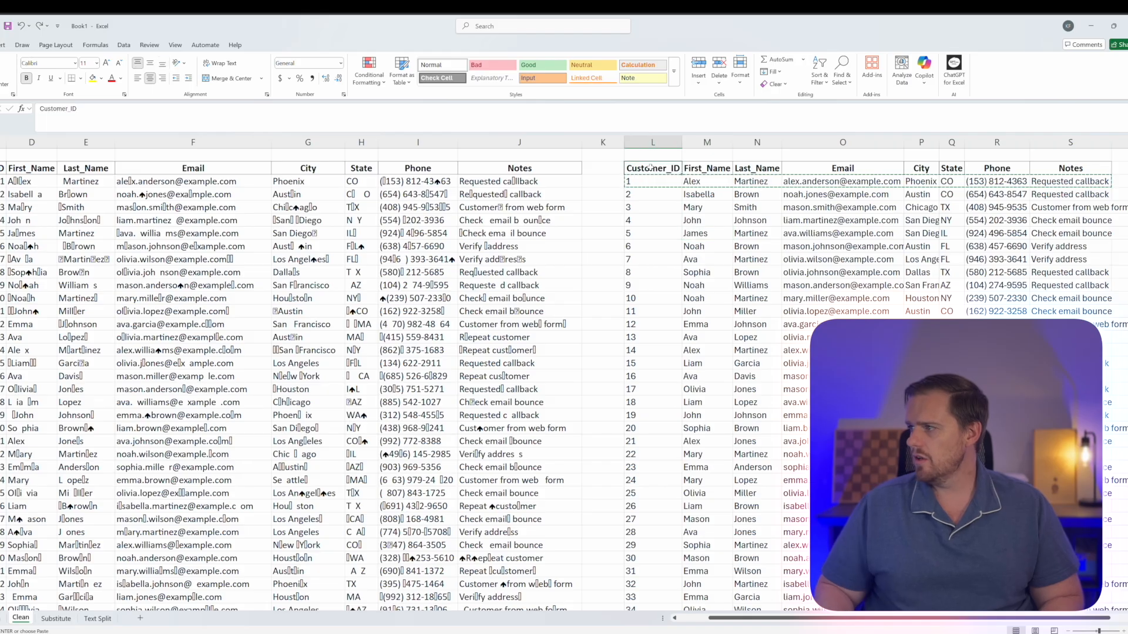
scroll(down, 3)
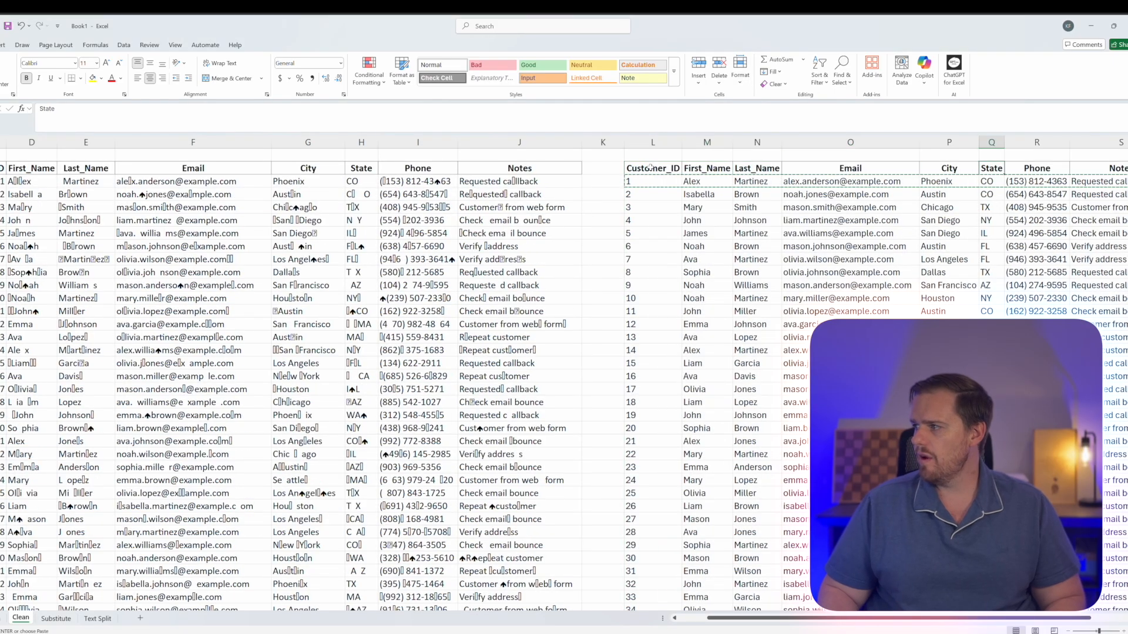
scroll(right, 3)
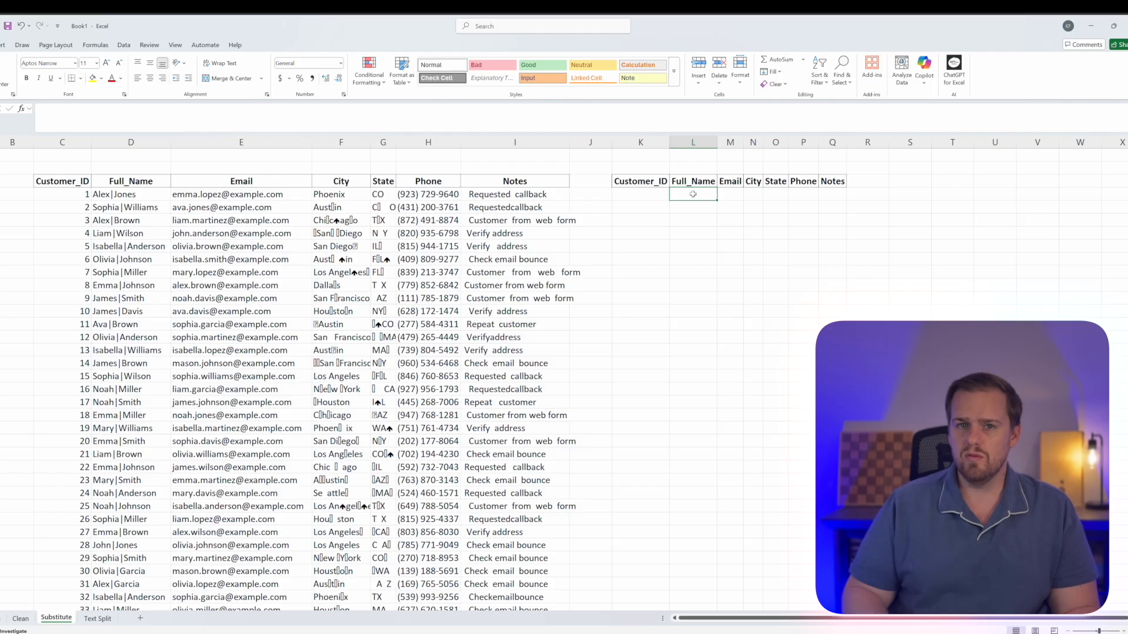
text(=s)
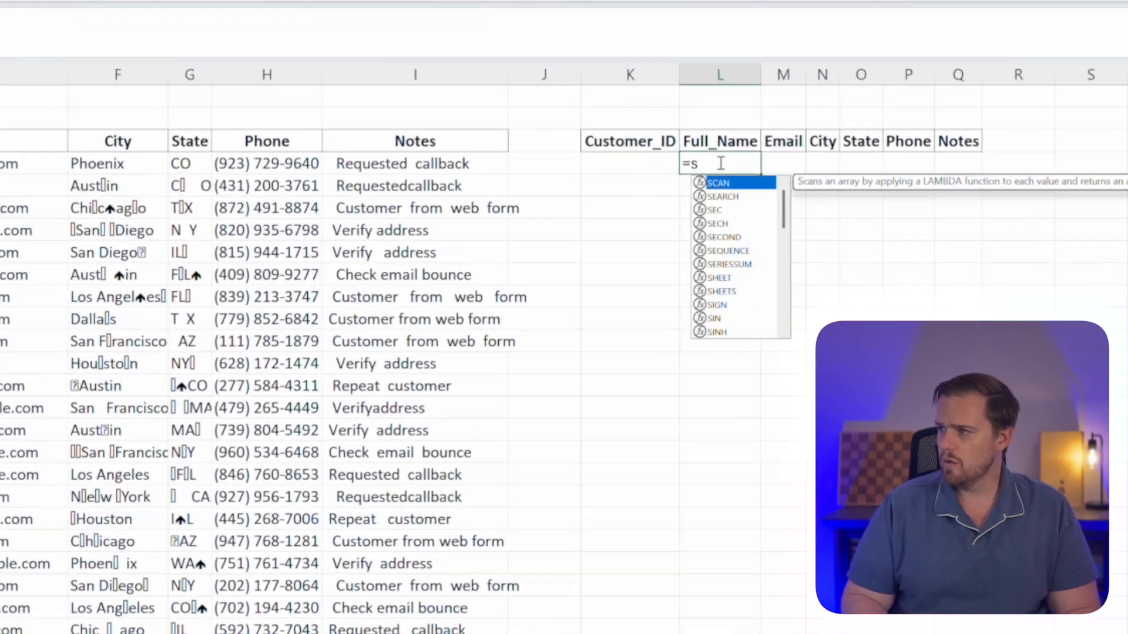
text(ub)
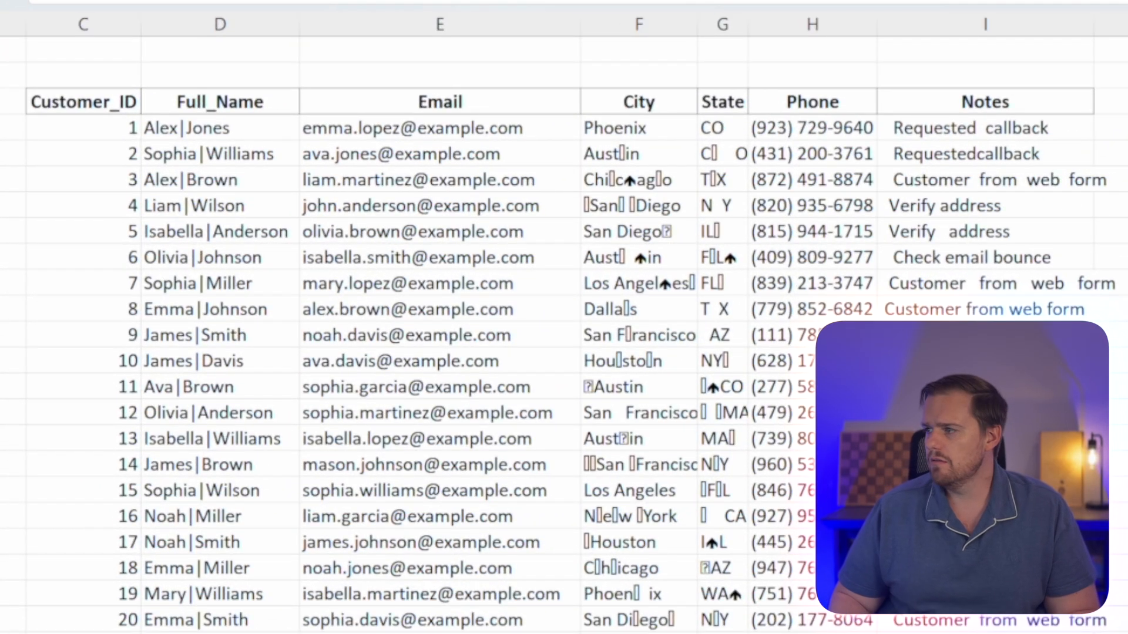
text(=SUBSTITUTE(D4)
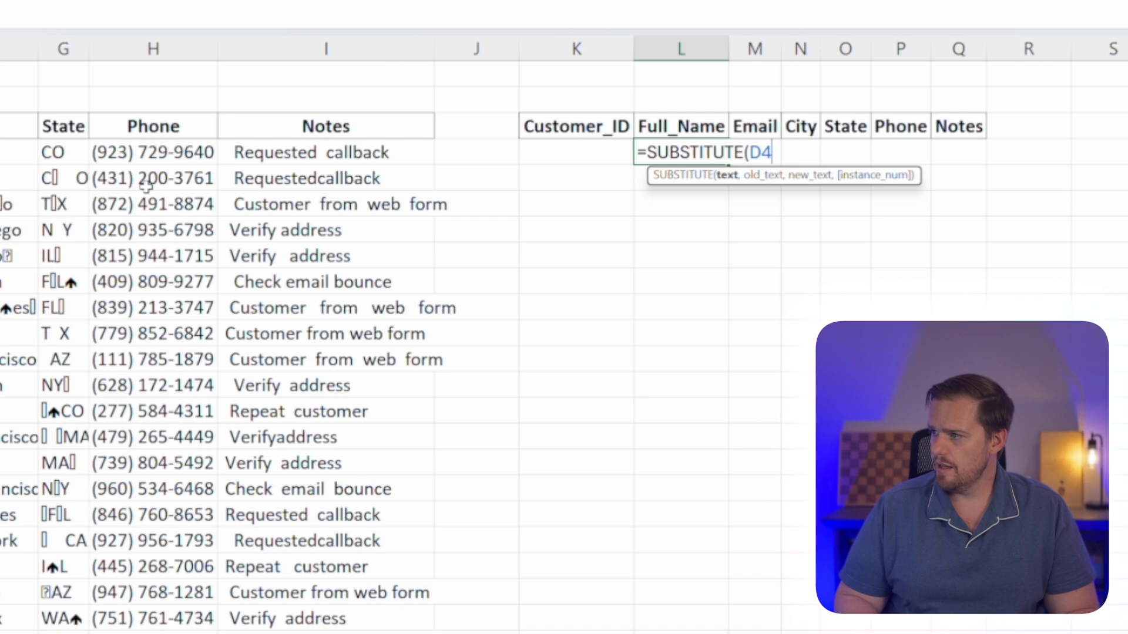
text(,")
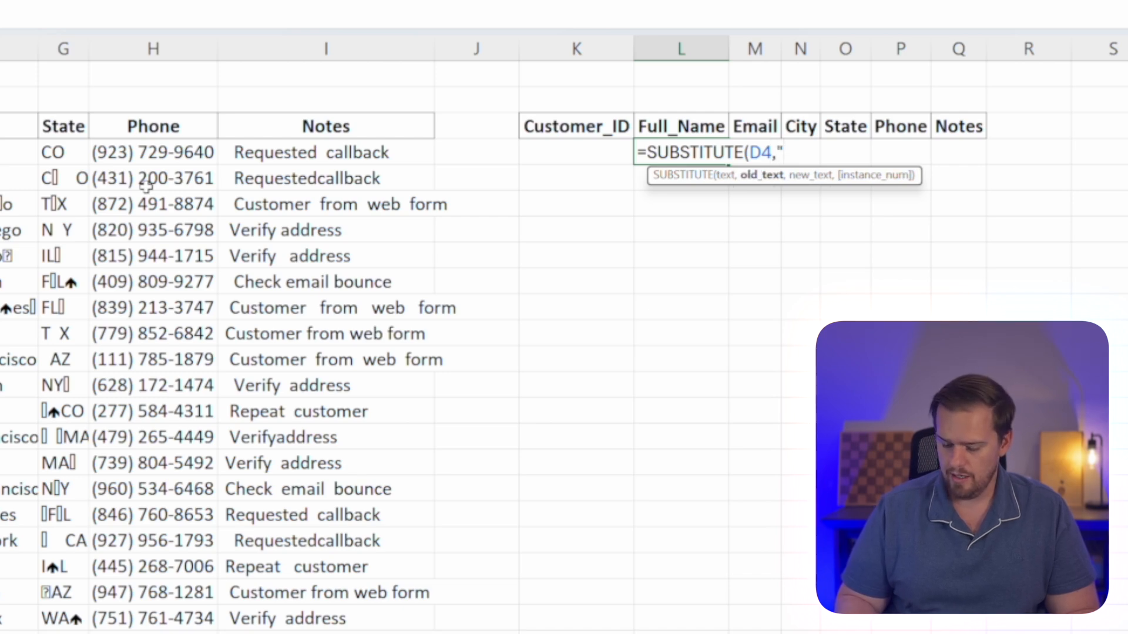
text(|)
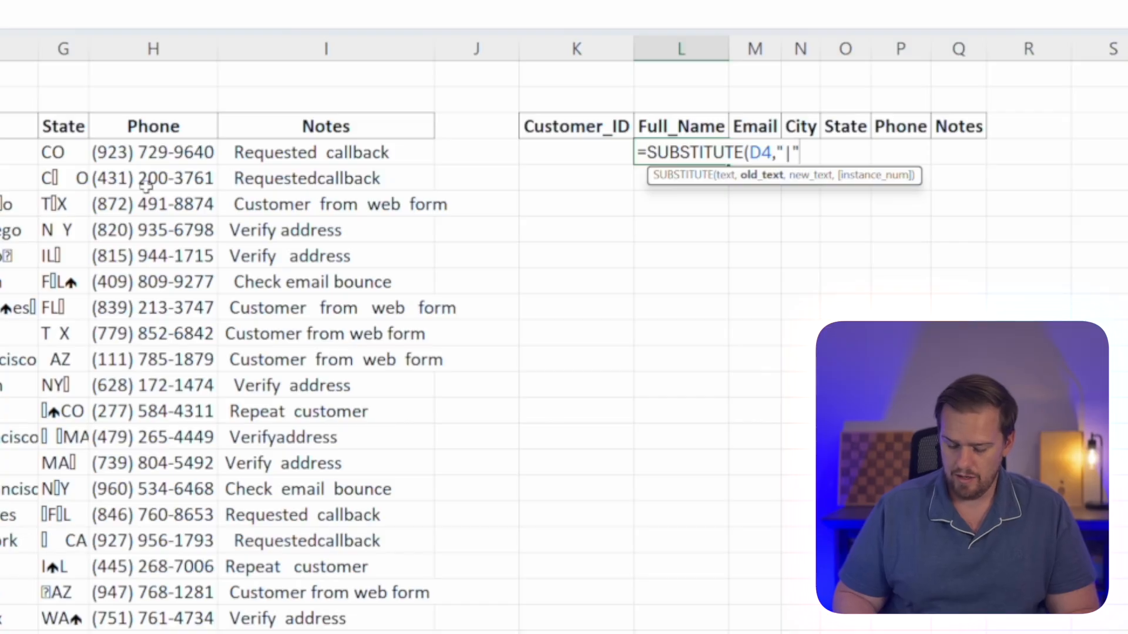
text(",)
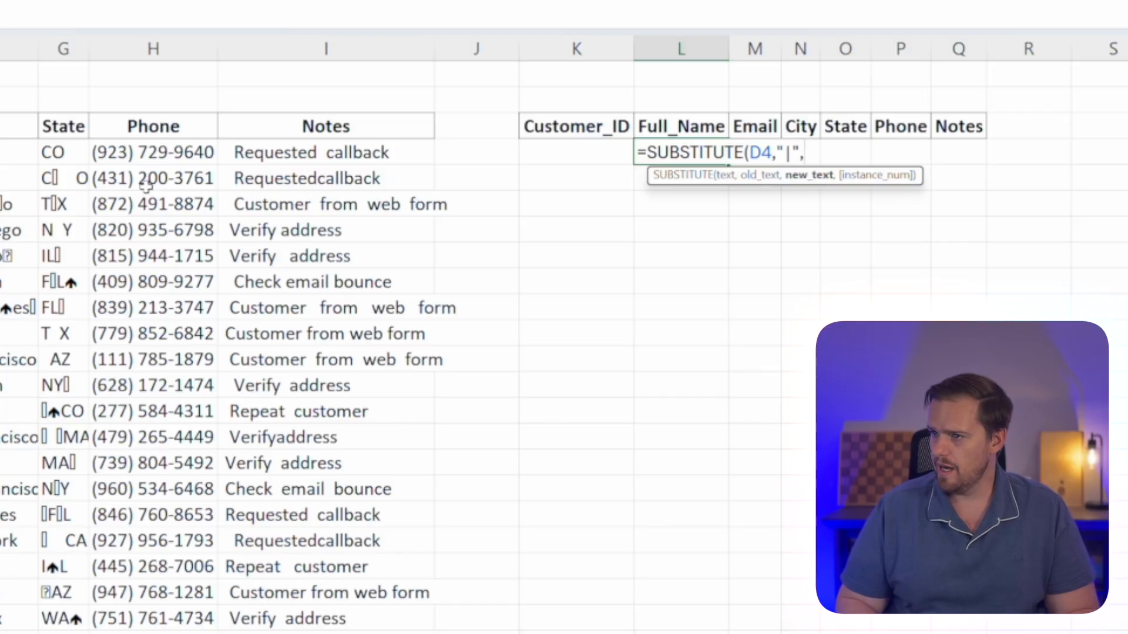
text(")
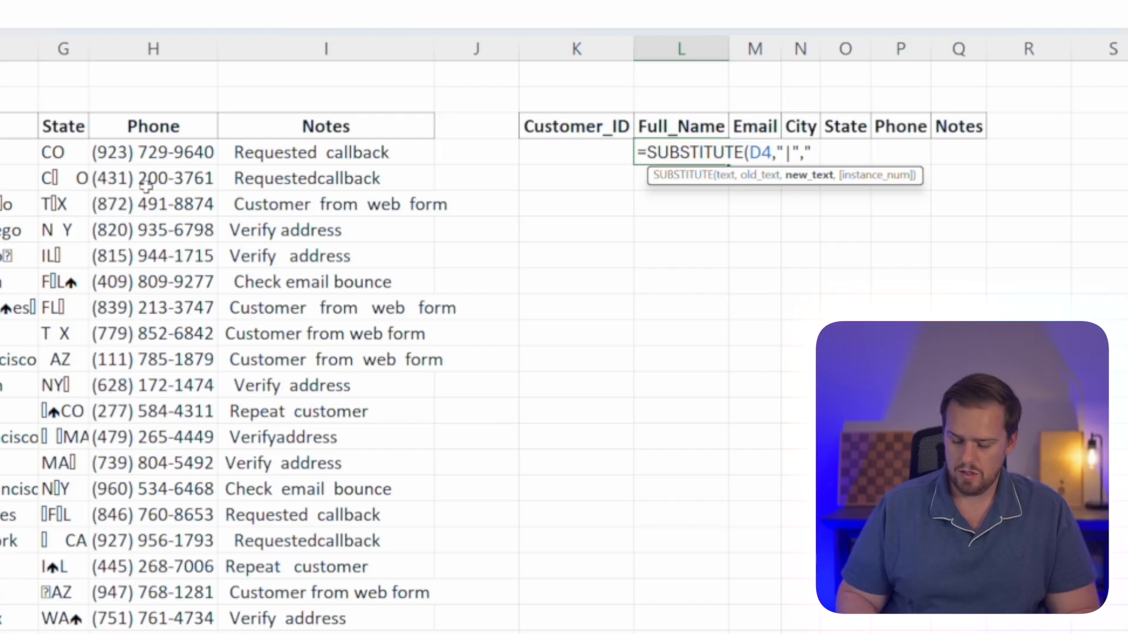
key(Enter)
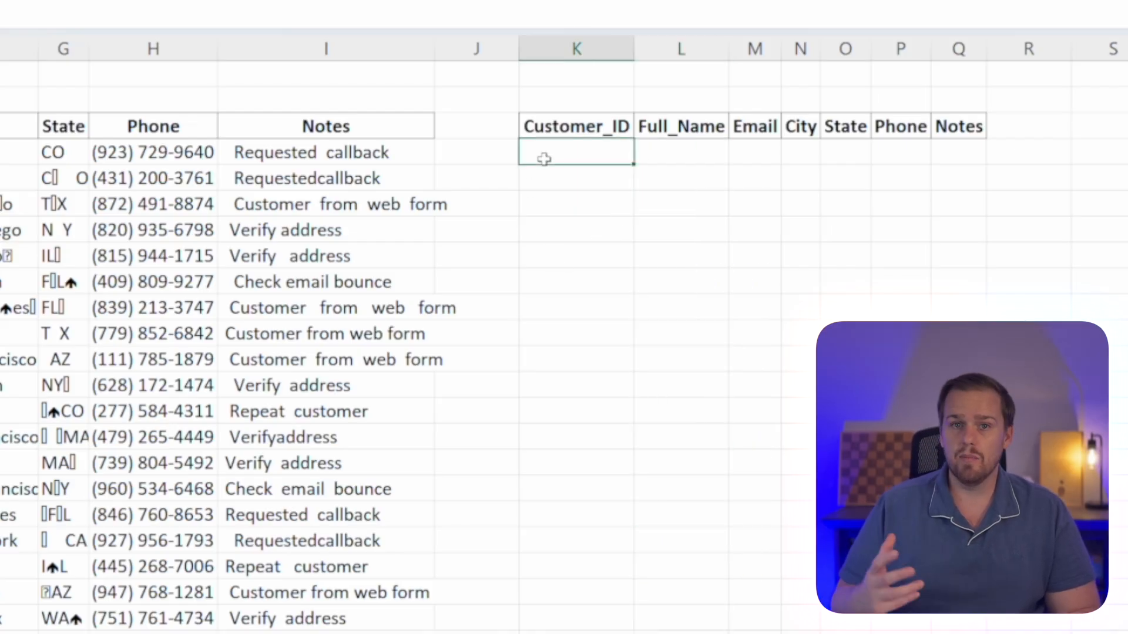
mouse_move(710, 245)
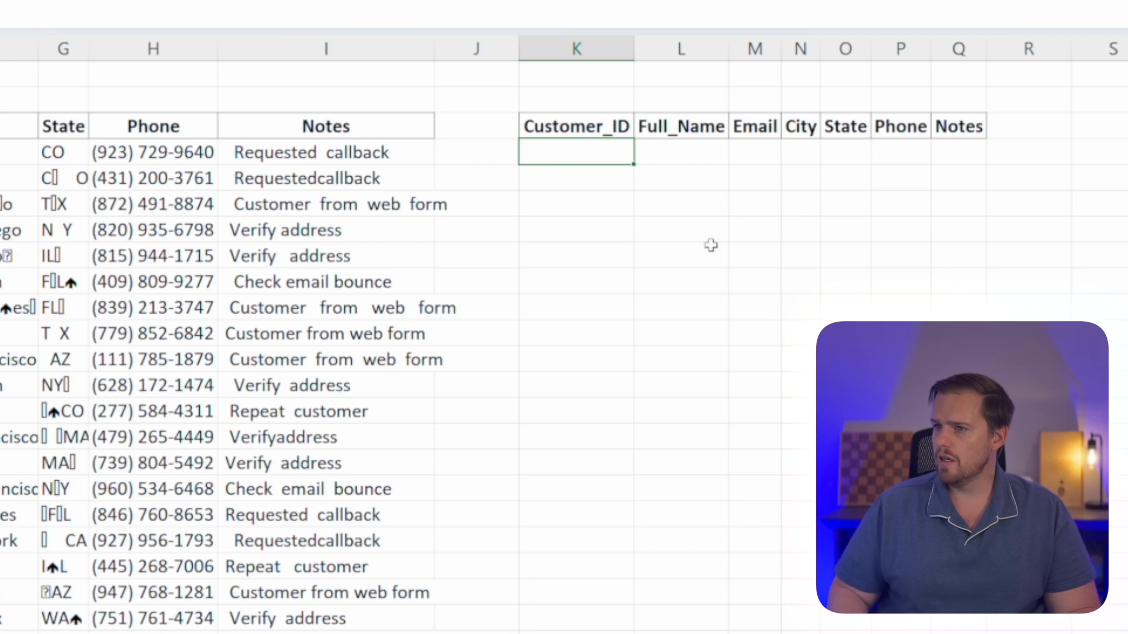
- Enter =TRIM(CLEAN(SUBSTITUTE(C4,"|"," "))) in K4 under Customer_ID
text(=TRIM()
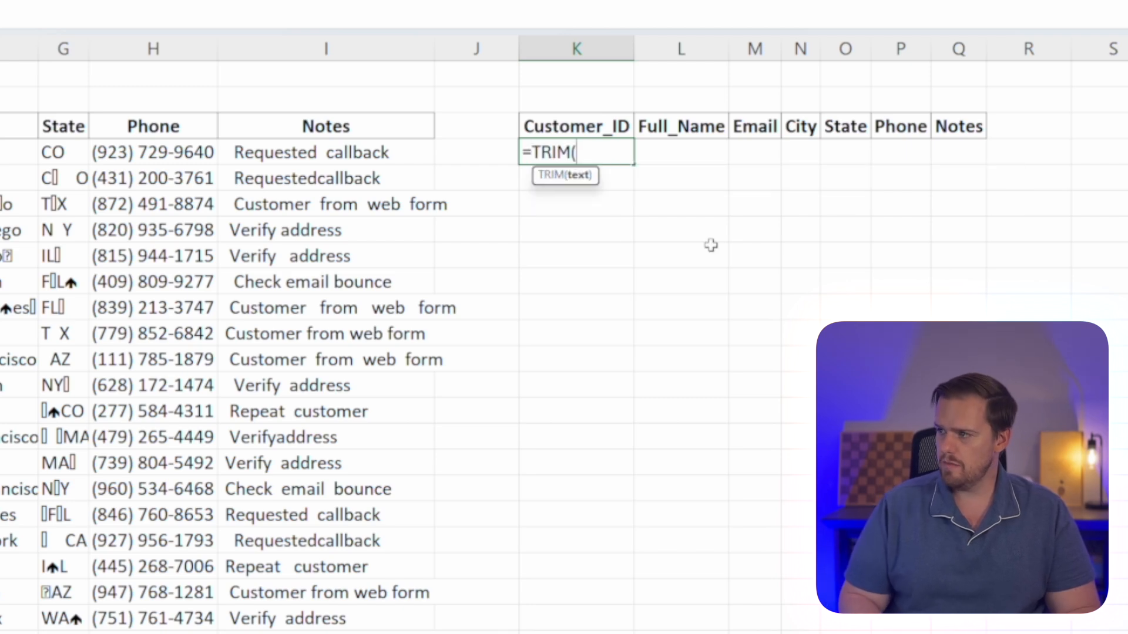
text(CLEAN()
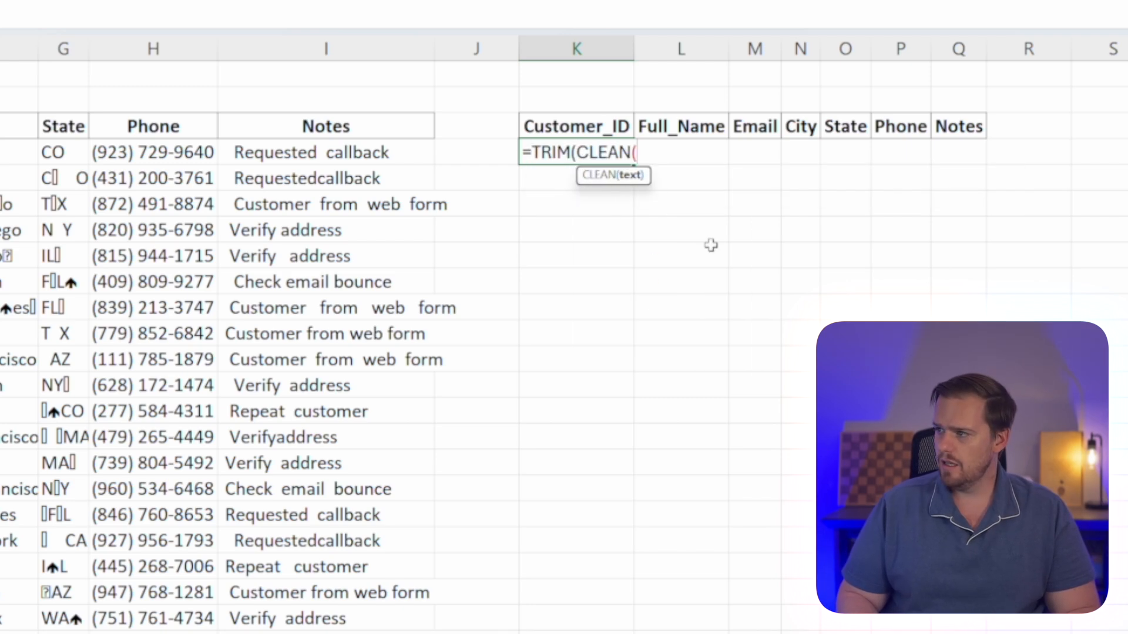
text(subs)
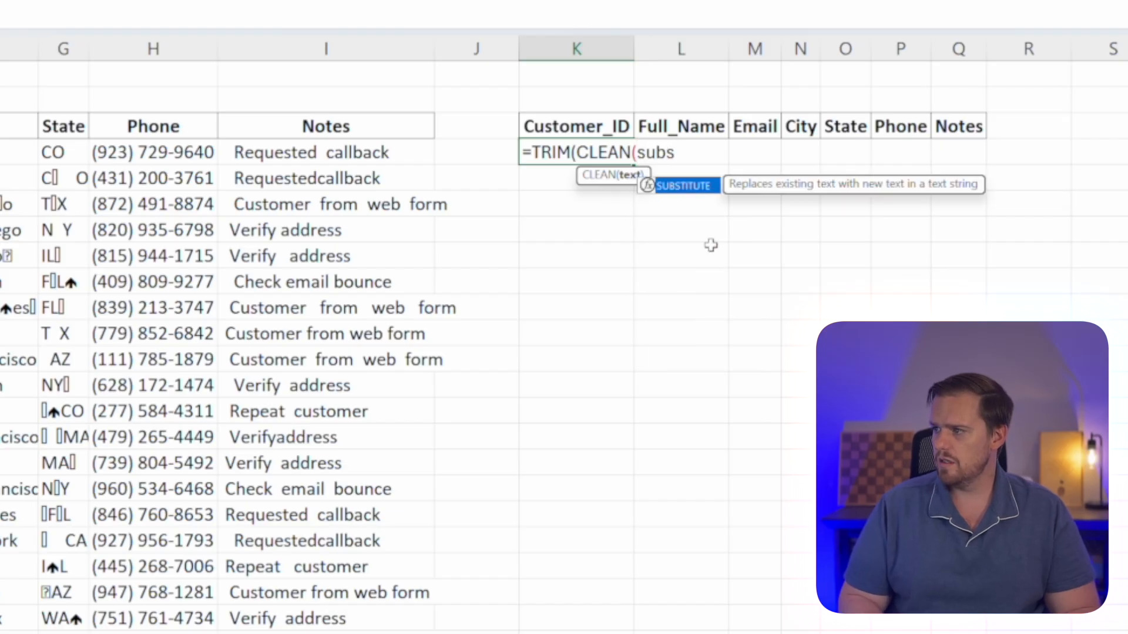
text(UBSTITUTE()
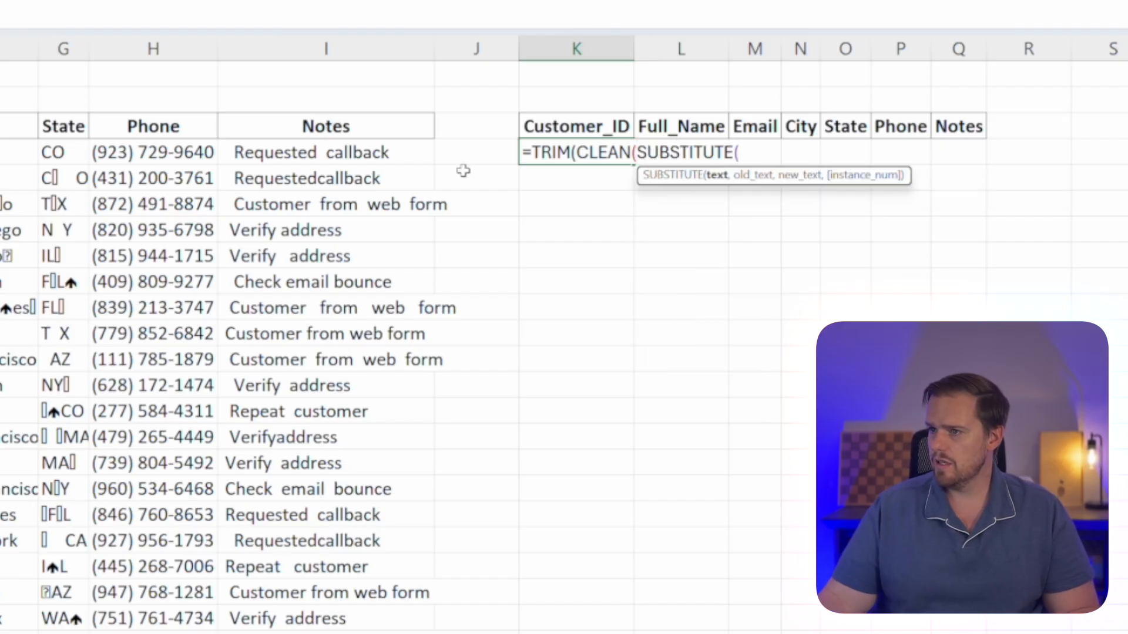
text(C4)
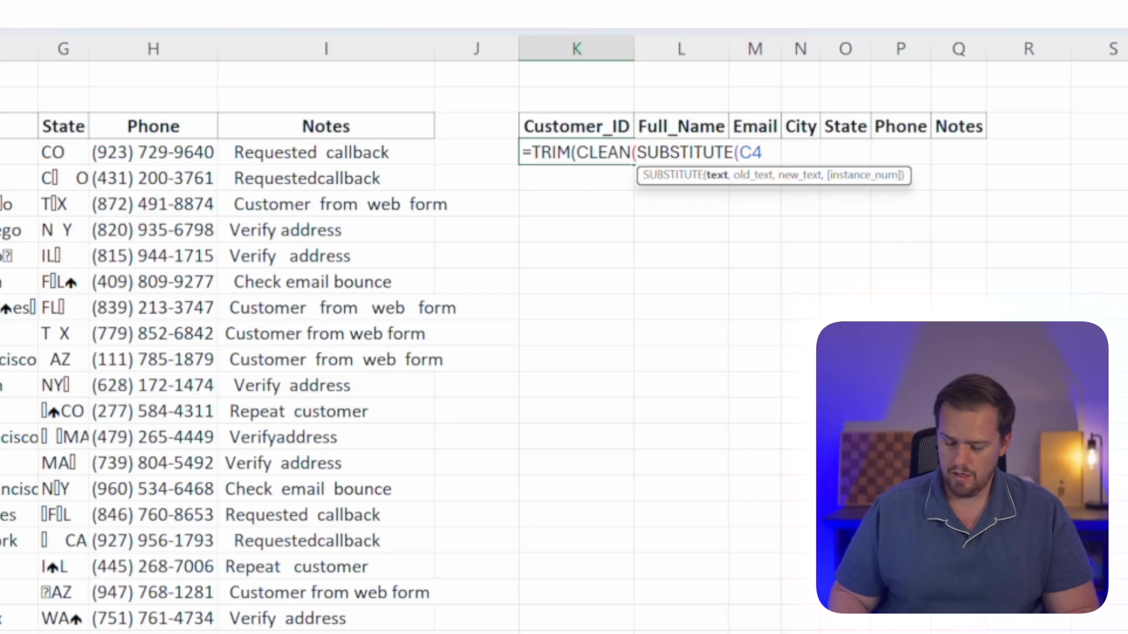
text(,")
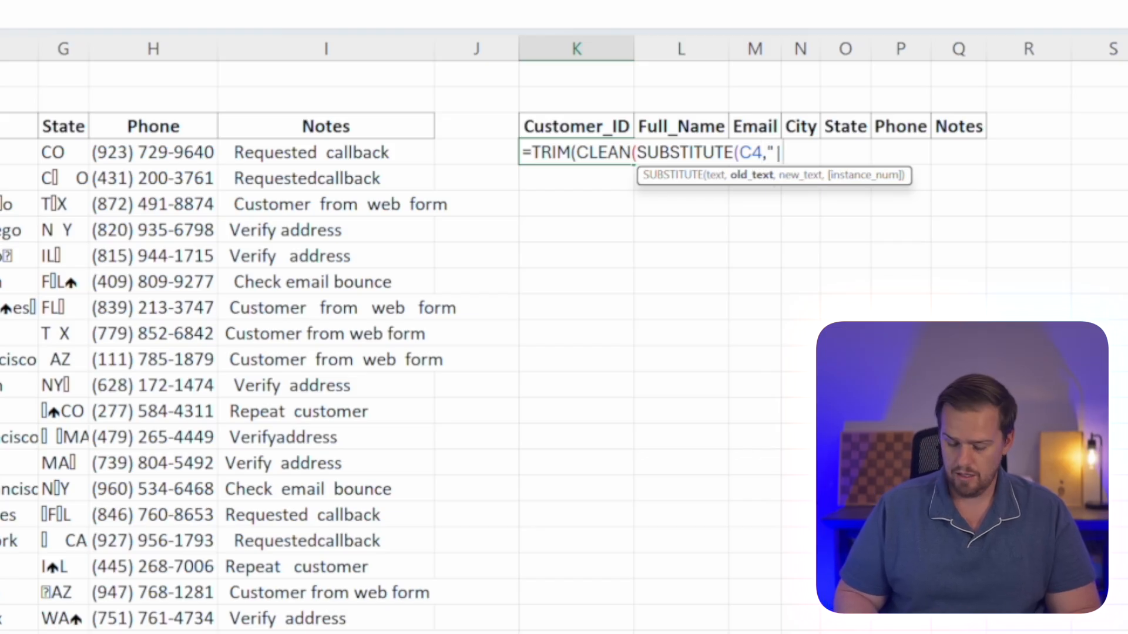
text(",)
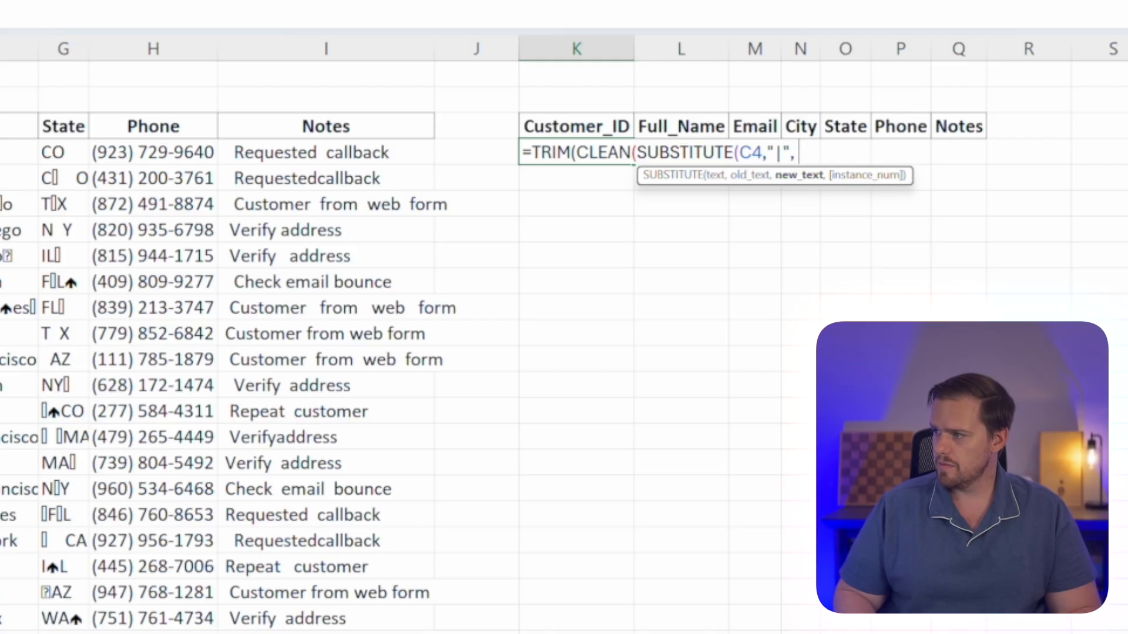
text(" ")
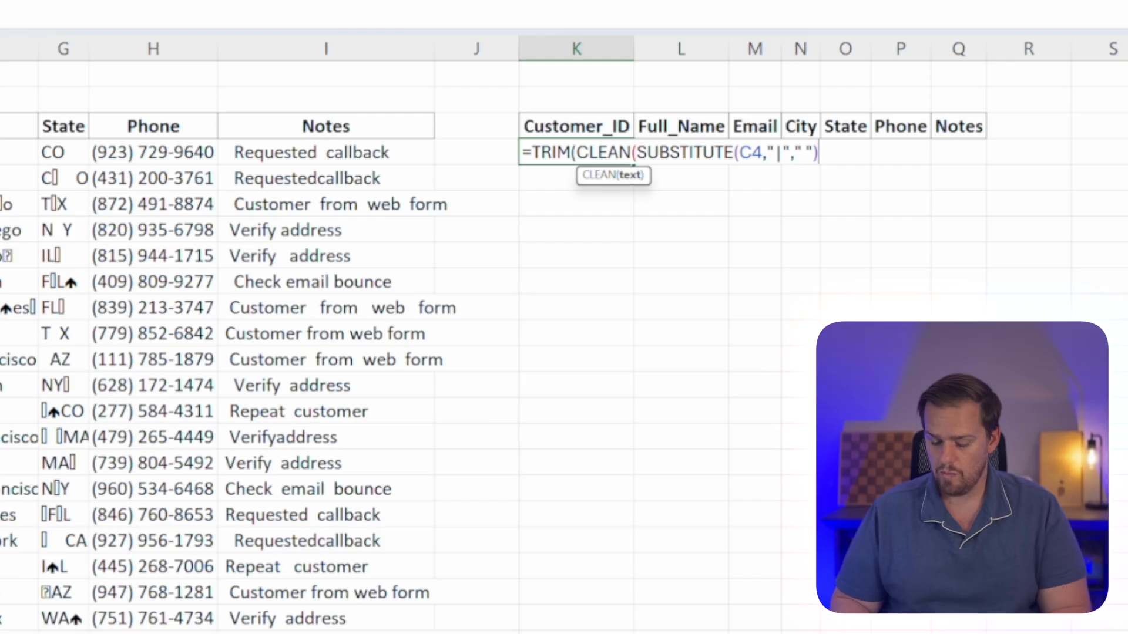
text()))
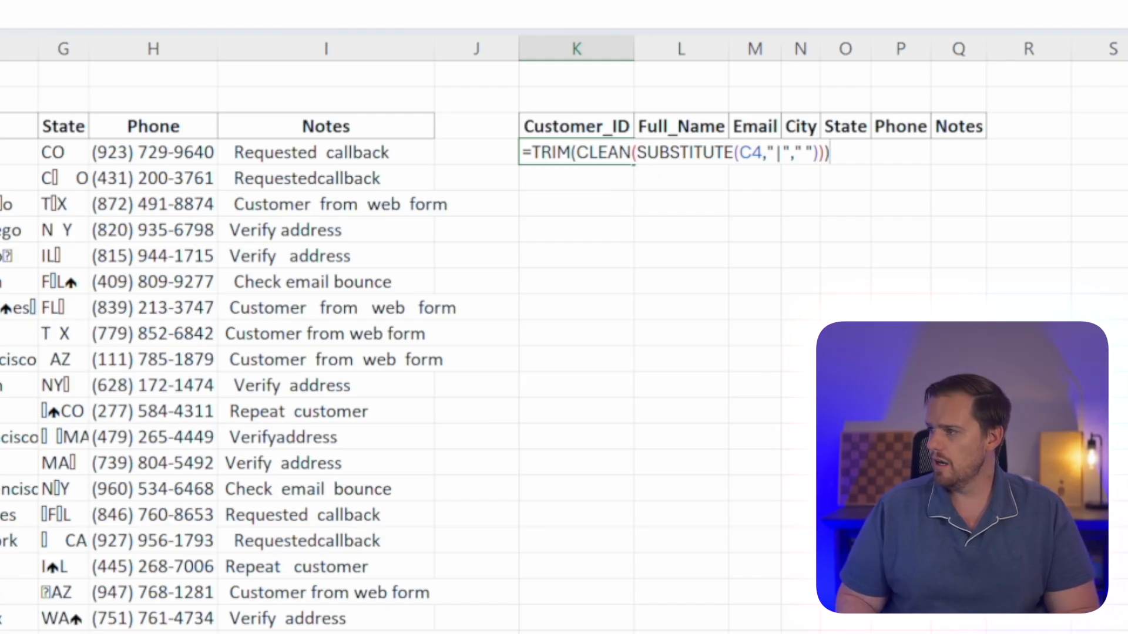
key(Enter)
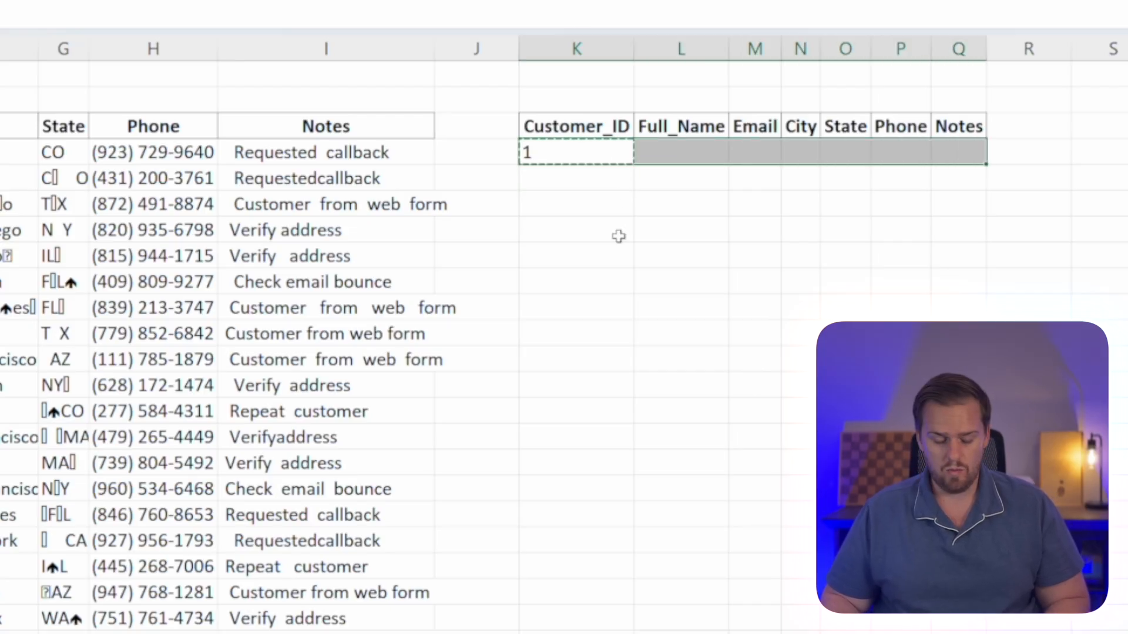
- Paste the cleaning formula across K4:Q4 and fill it down every customer row
key(ctrl+v)
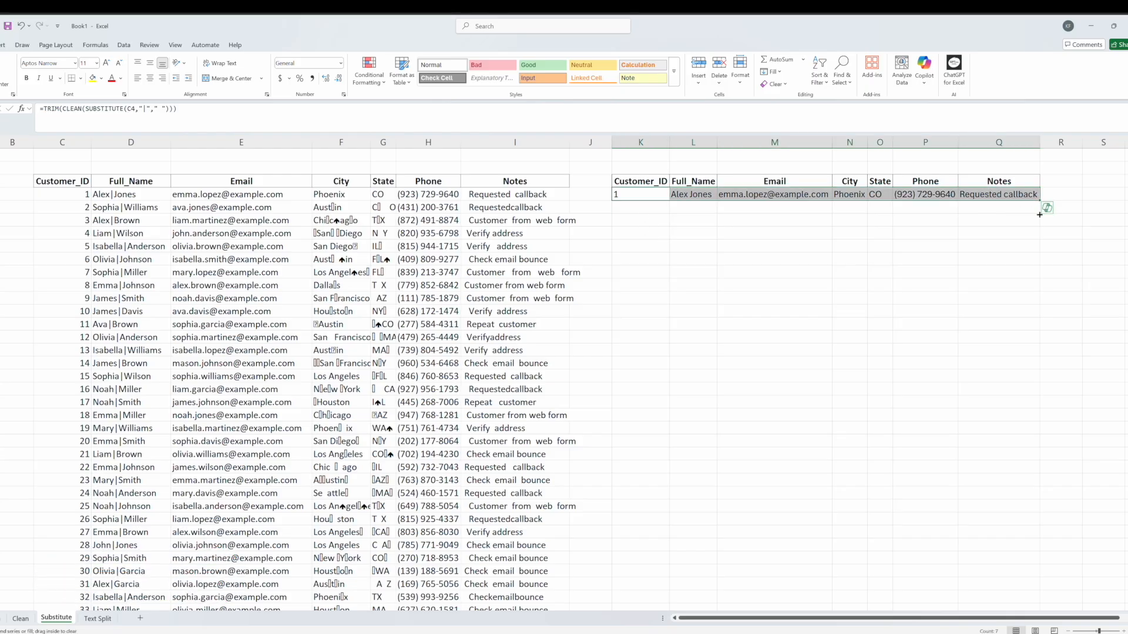
click(740, 69)
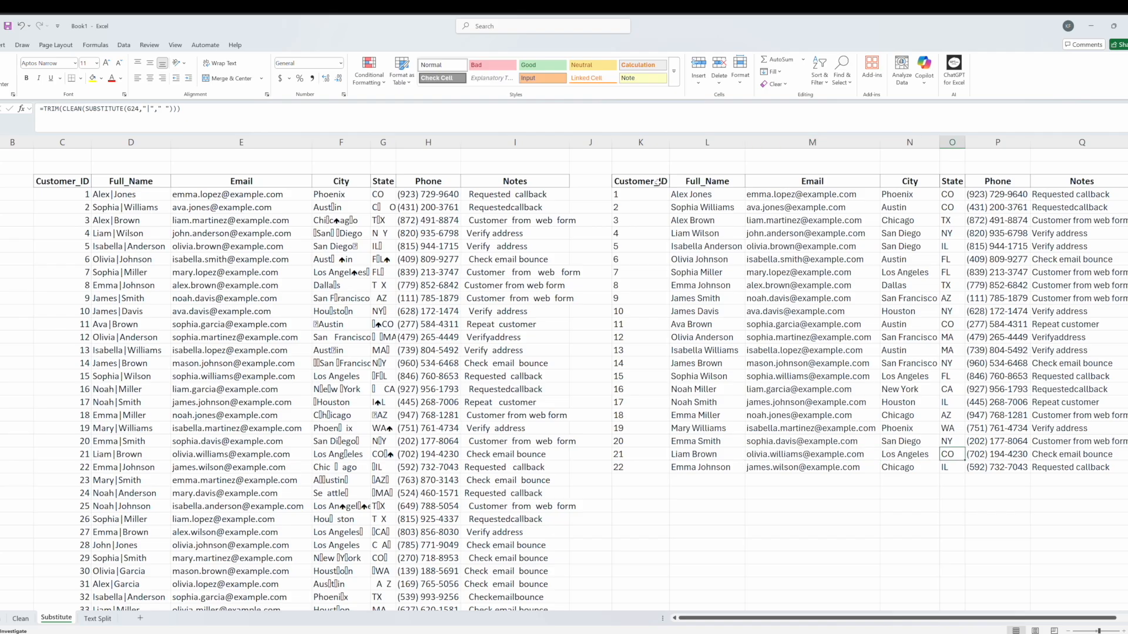
click(590, 454)
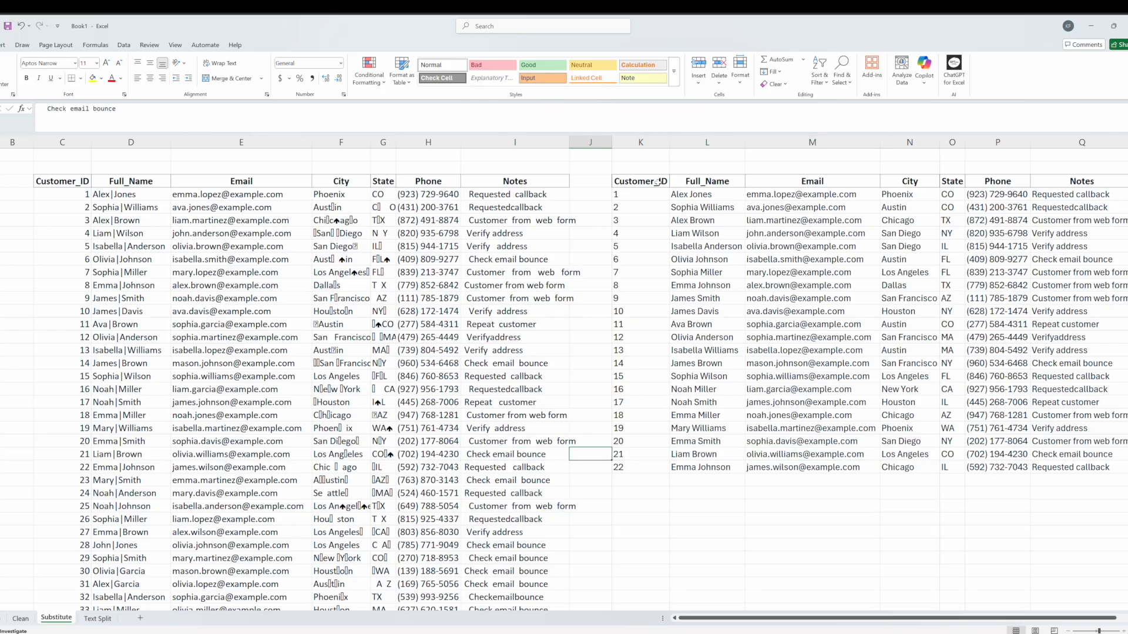
click(99, 619)
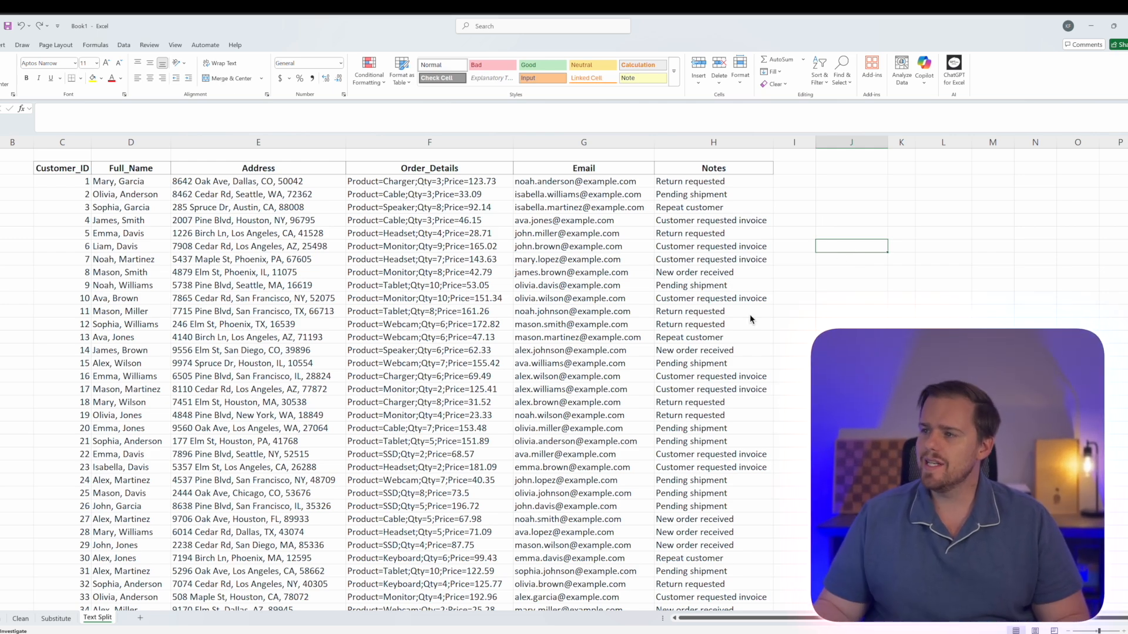
mouse_move(744, 314)
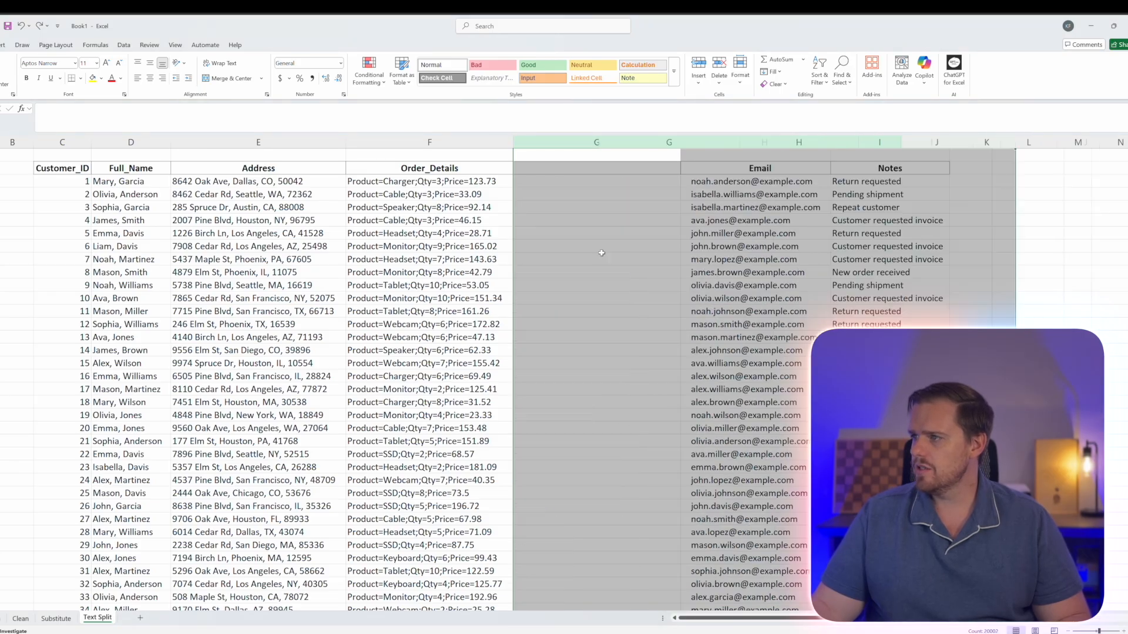
- Enter =TEXTSPLIT(F3,";") in G3 to split the first order's details
text(=)
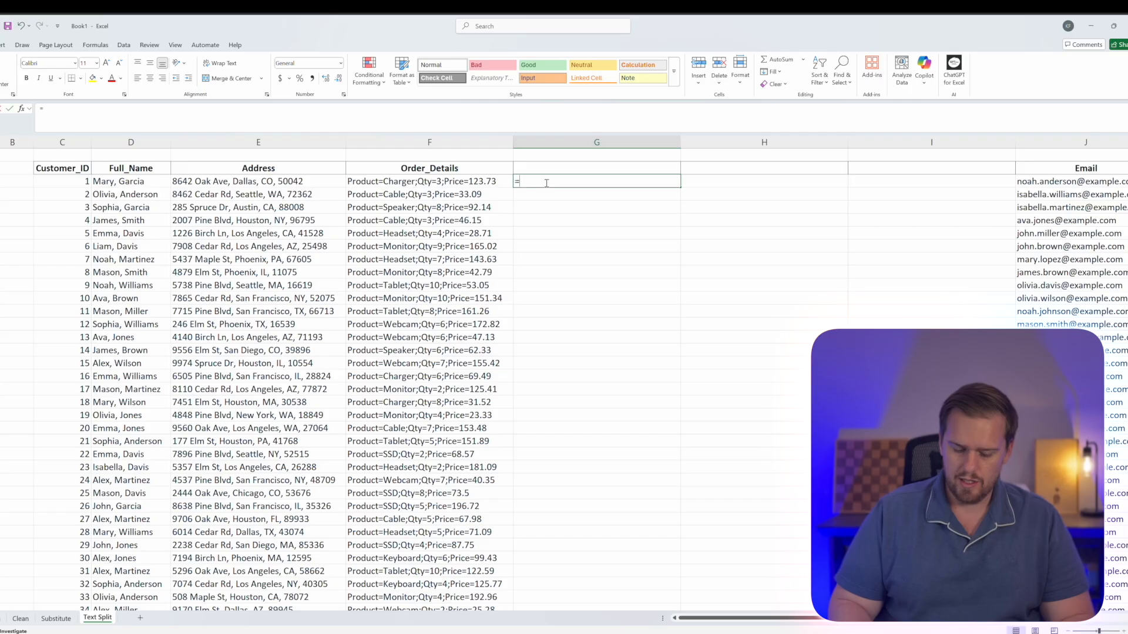
text(text)
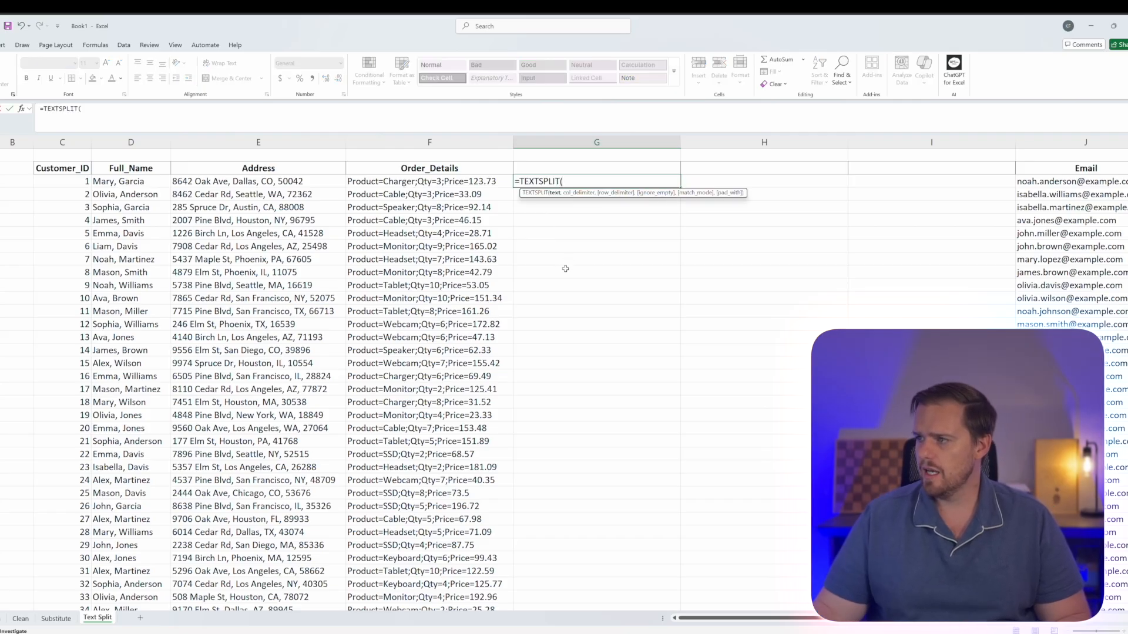
click(429, 181)
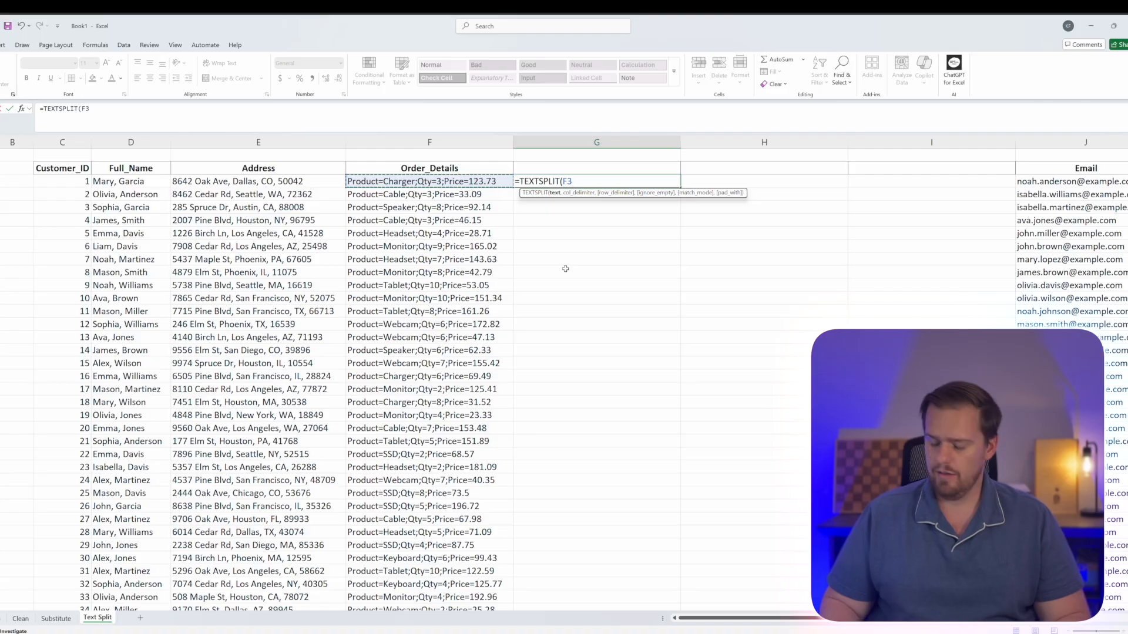
text(,)
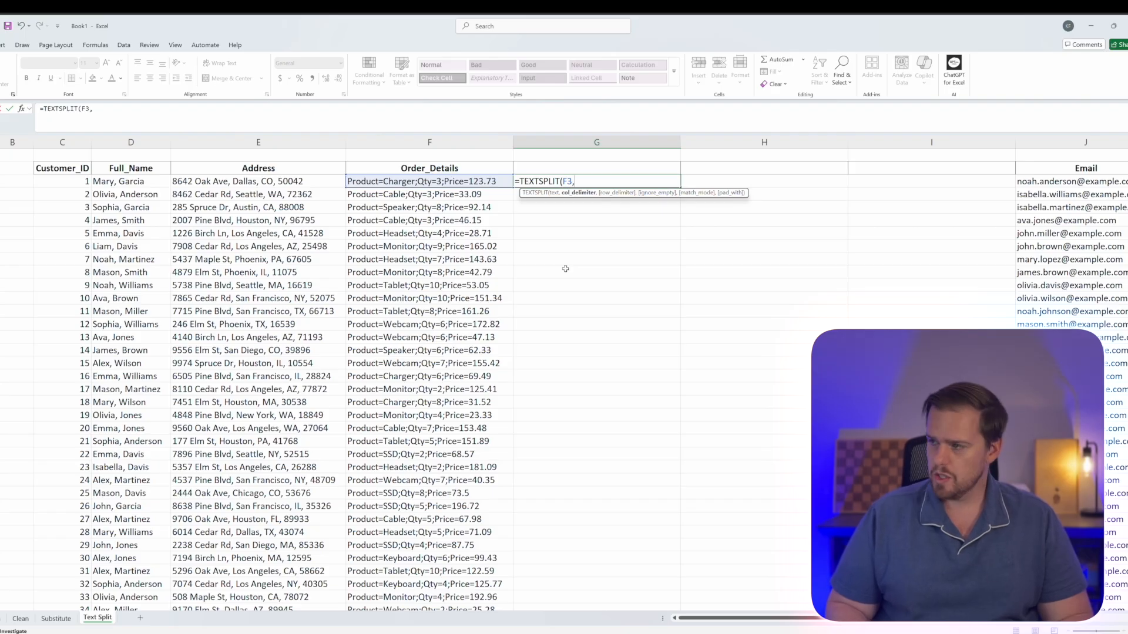
text(";)
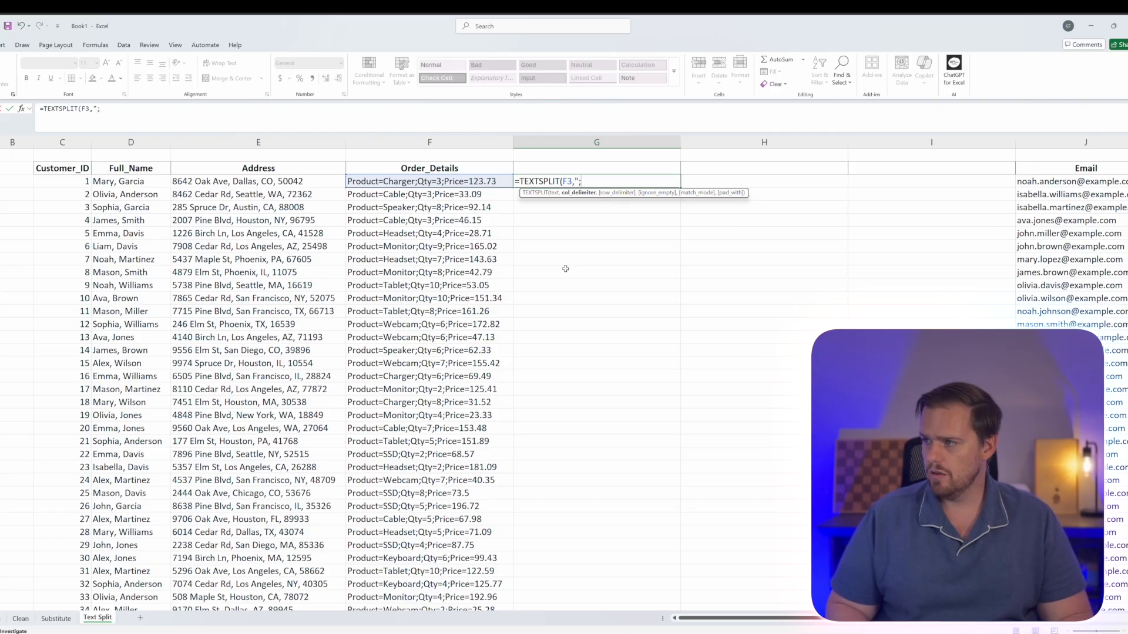
text("))
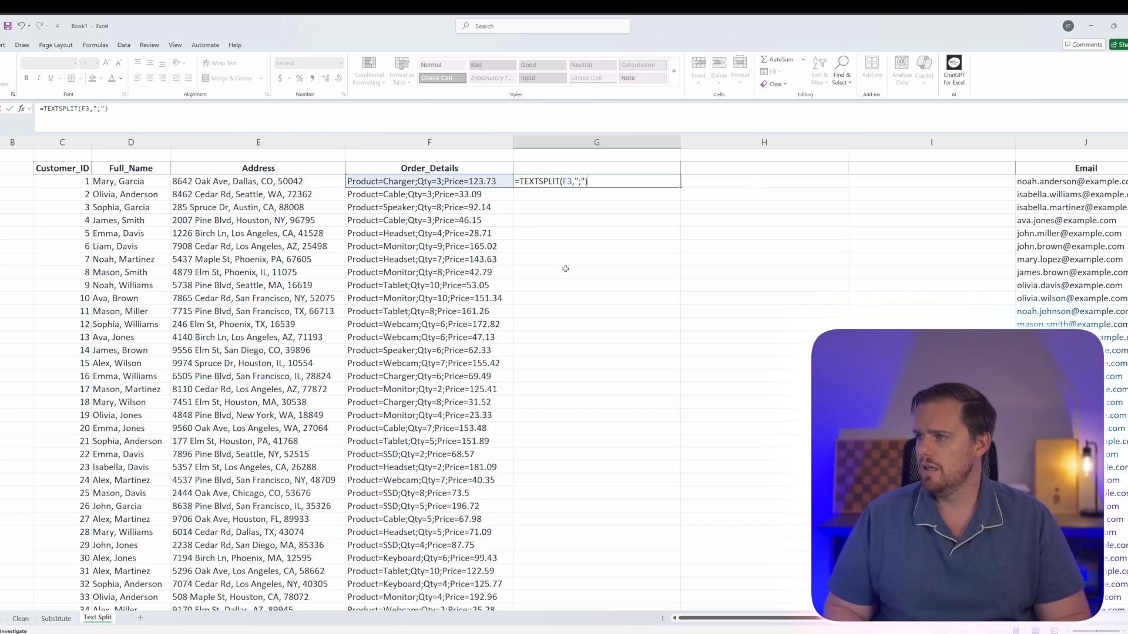
key(Enter)
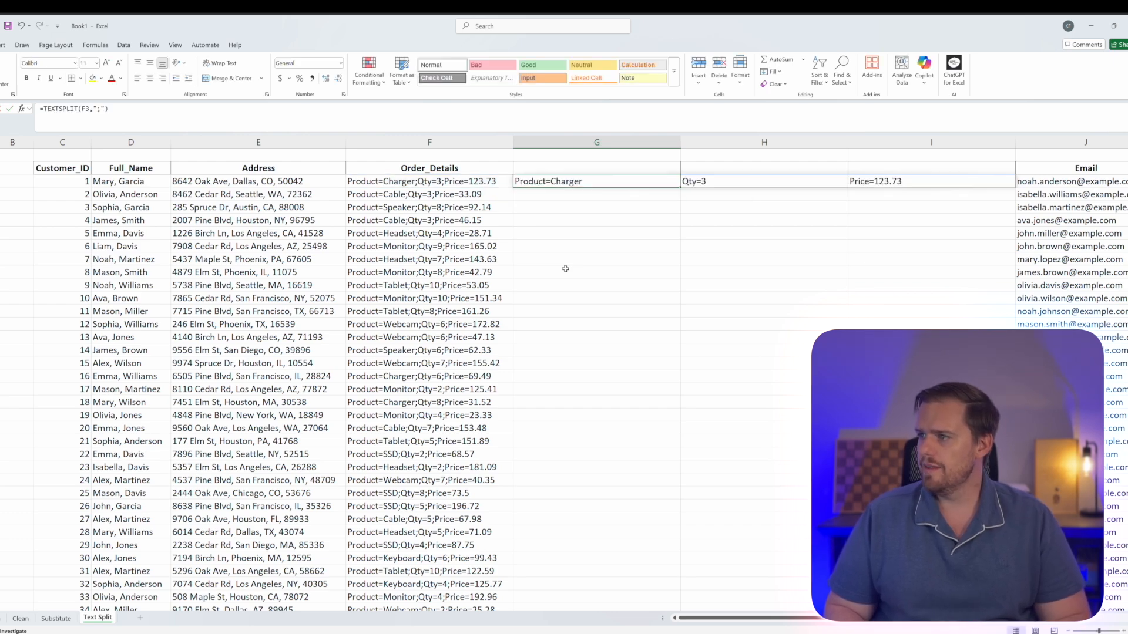